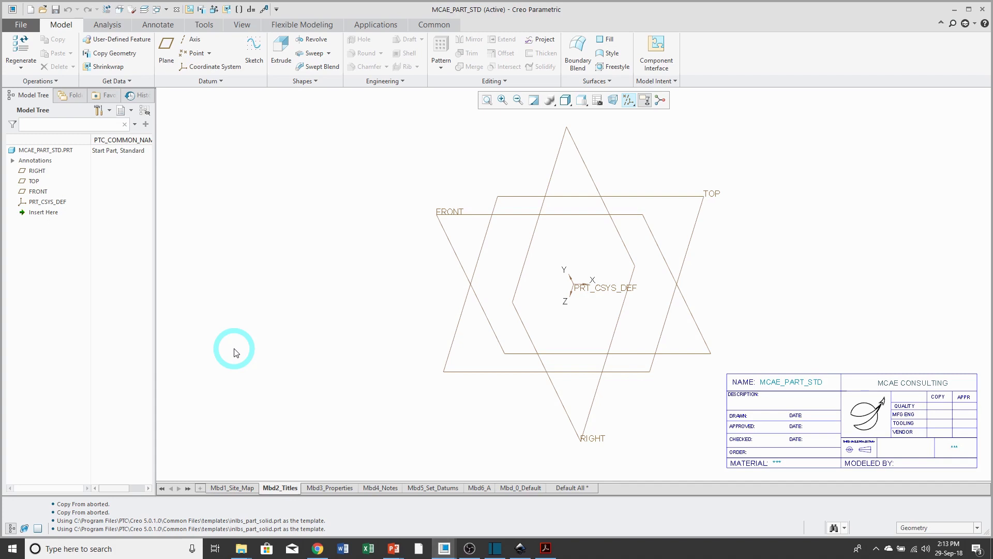
- Start a new solid part with Use default template unchecked, reaching the template options
{"action": "left_click", "coordinate": [12, 9]}
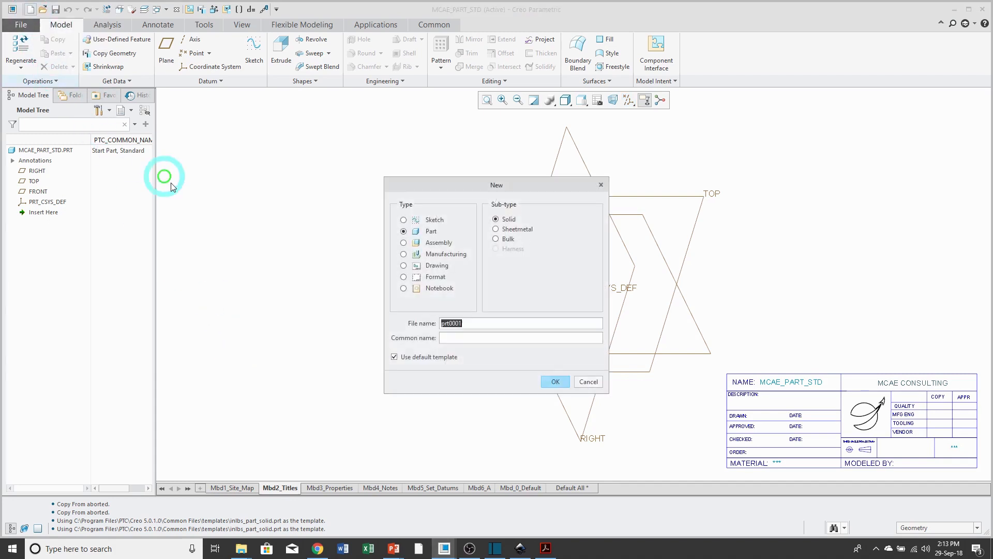
{"action": "mouse_move", "coordinate": [335, 278]}
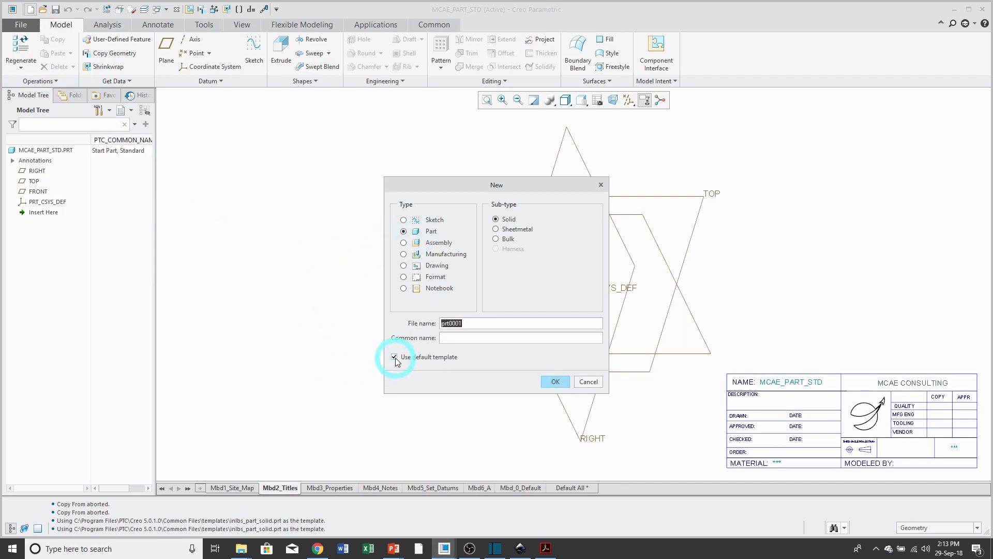
{"action": "left_click", "coordinate": [394, 357]}
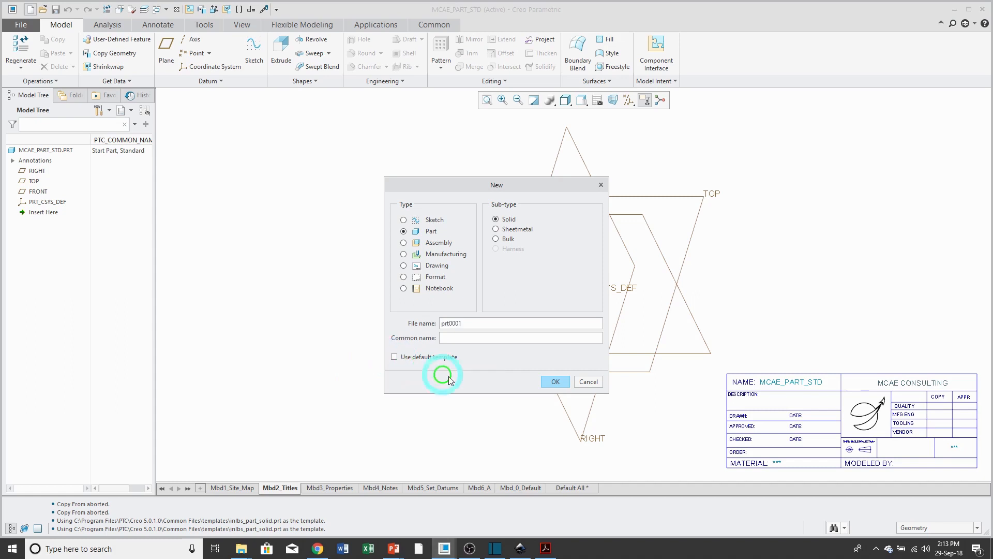
{"action": "left_click", "coordinate": [554, 381]}
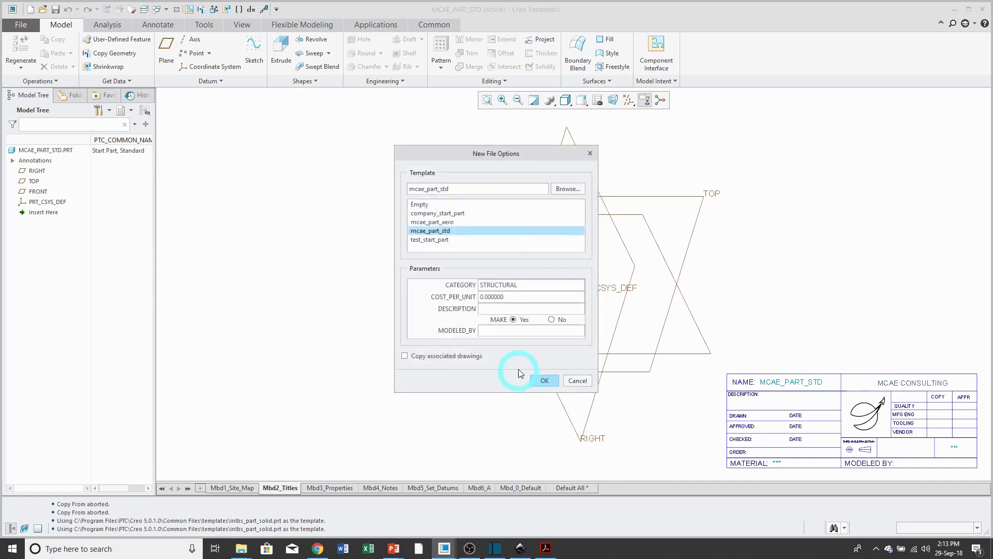
- Browse to the Creo Common Files templates folder and choose inlbs_part_solid.prt as the template
{"action": "left_click", "coordinate": [567, 188]}
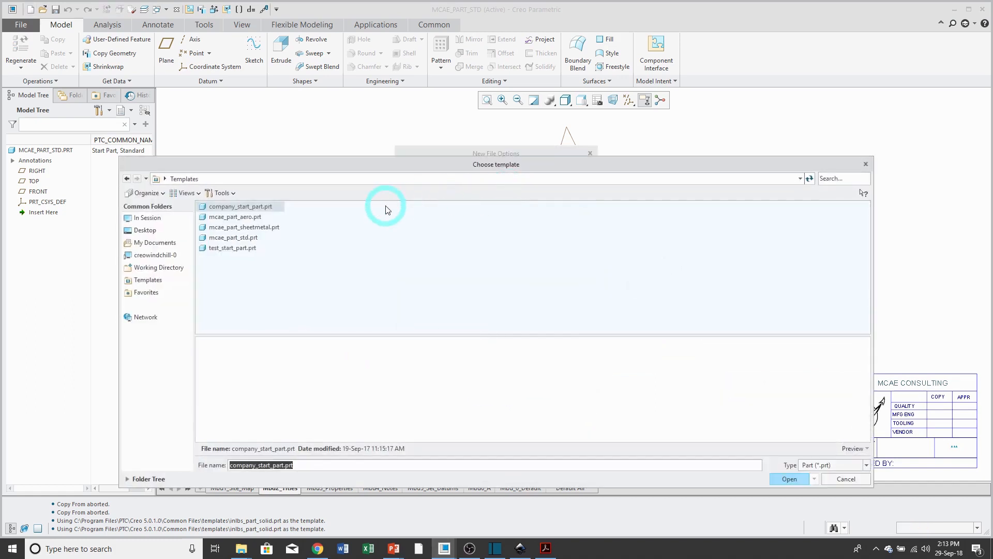
{"action": "left_click", "coordinate": [157, 267]}
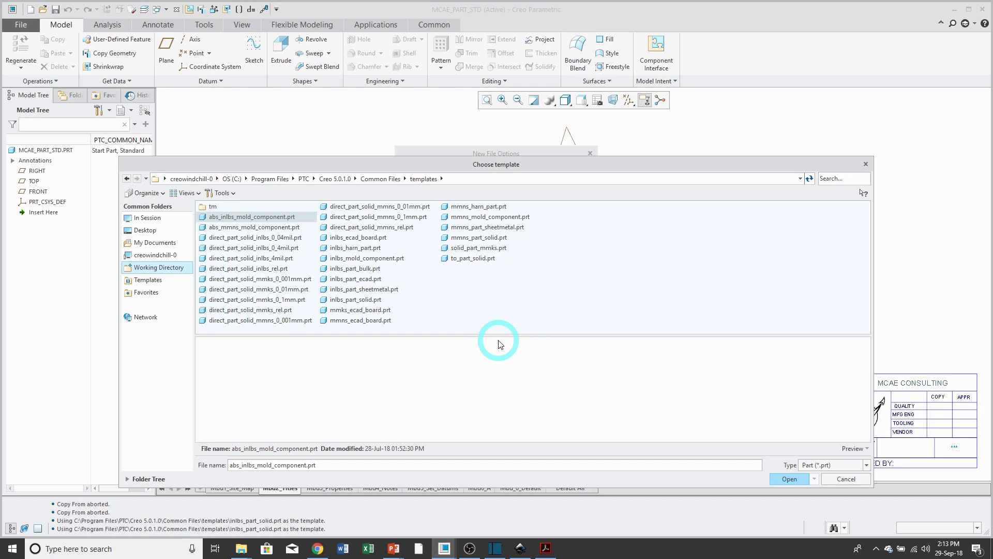
{"action": "left_click", "coordinate": [355, 299]}
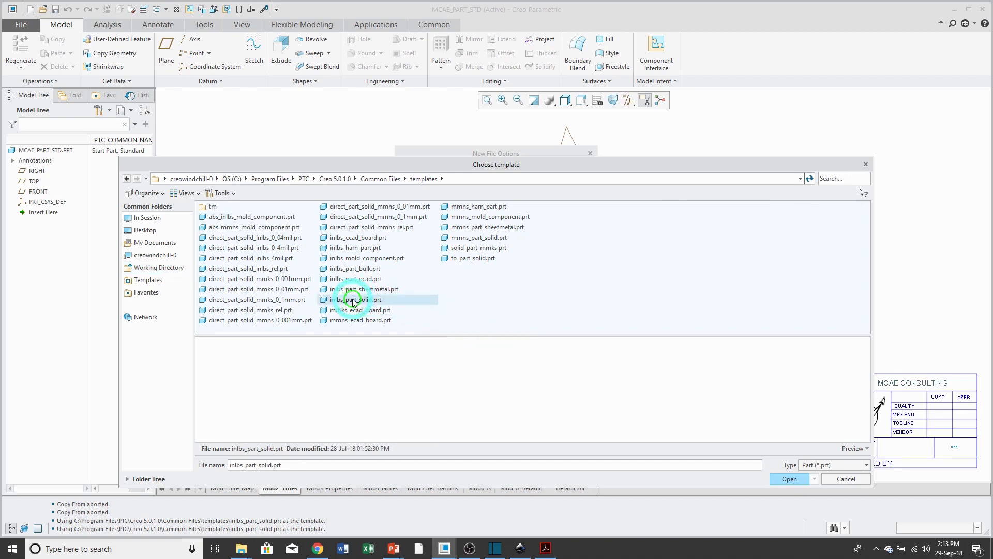
{"action": "left_click", "coordinate": [788, 478]}
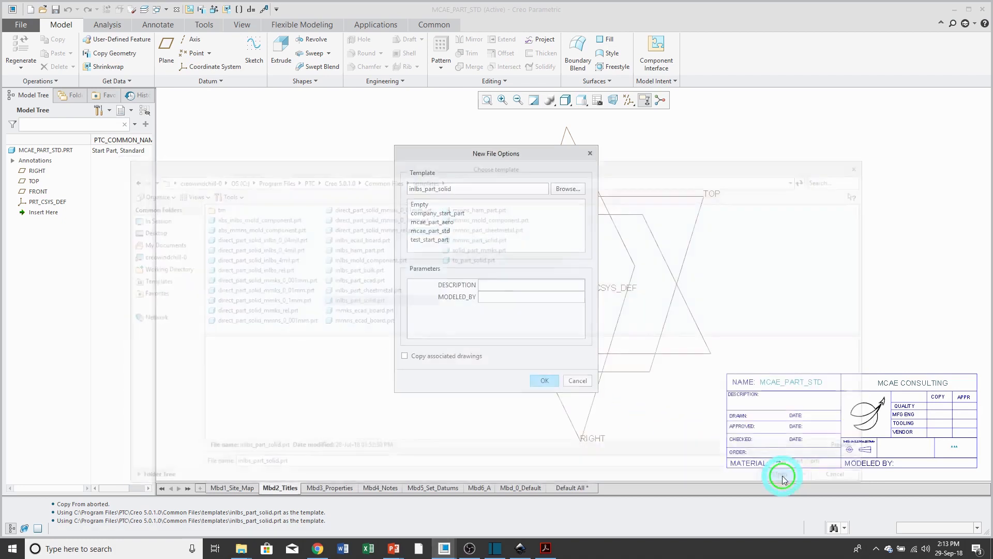
{"action": "left_click", "coordinate": [544, 380]}
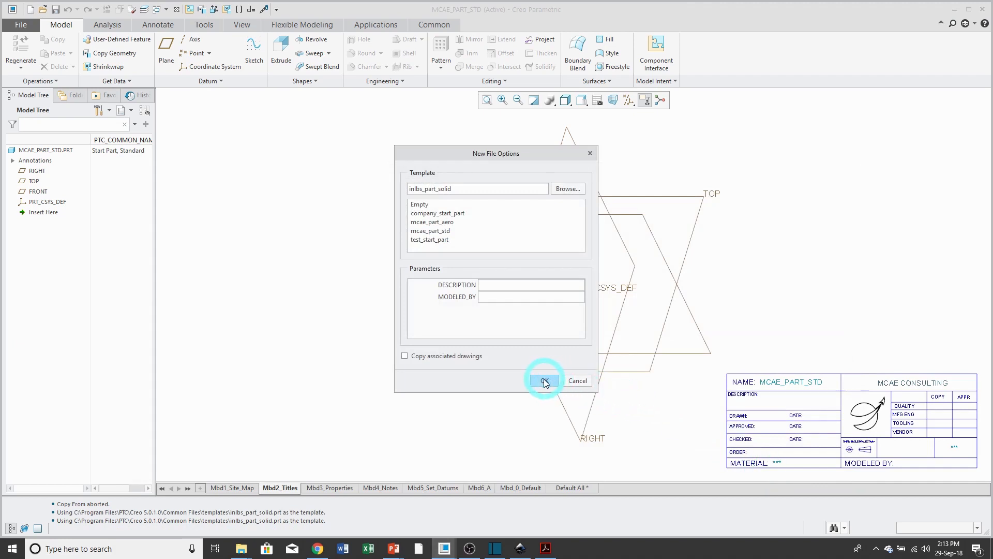
- Create PRT0001 from the chosen template, then activate MCAE_PART_AERO.PRT from the Windows list
{"action": "left_click", "coordinate": [544, 380]}
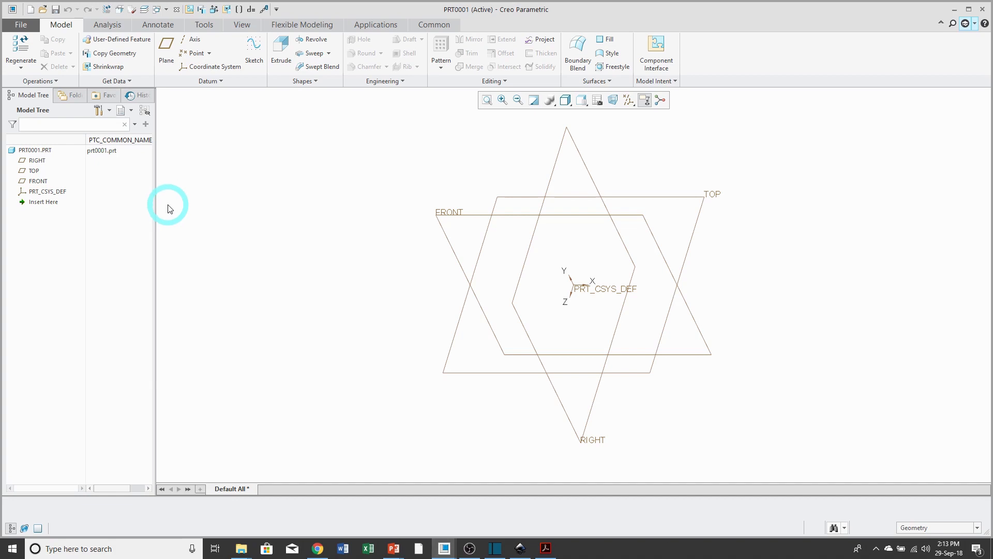
{"action": "left_click", "coordinate": [163, 11]}
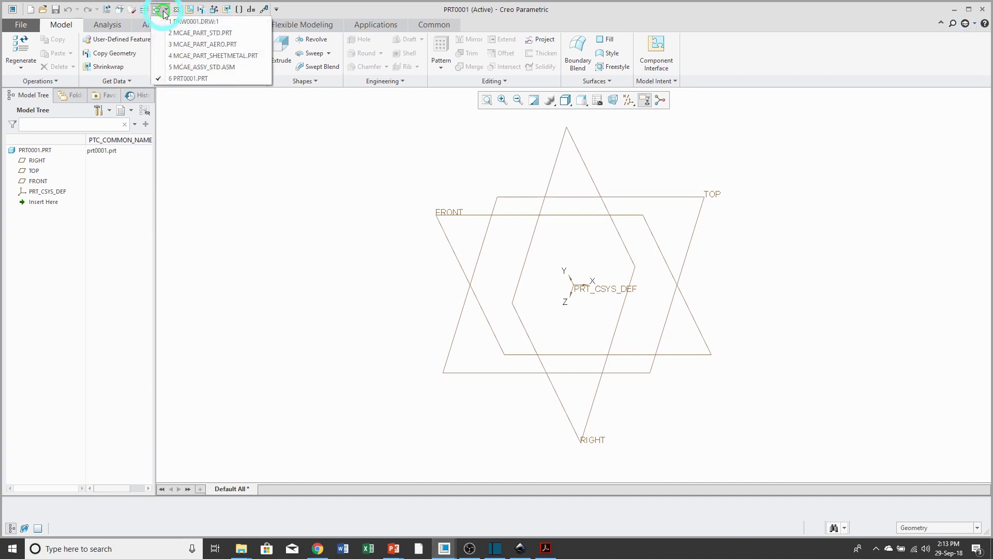
{"action": "left_click", "coordinate": [203, 44]}
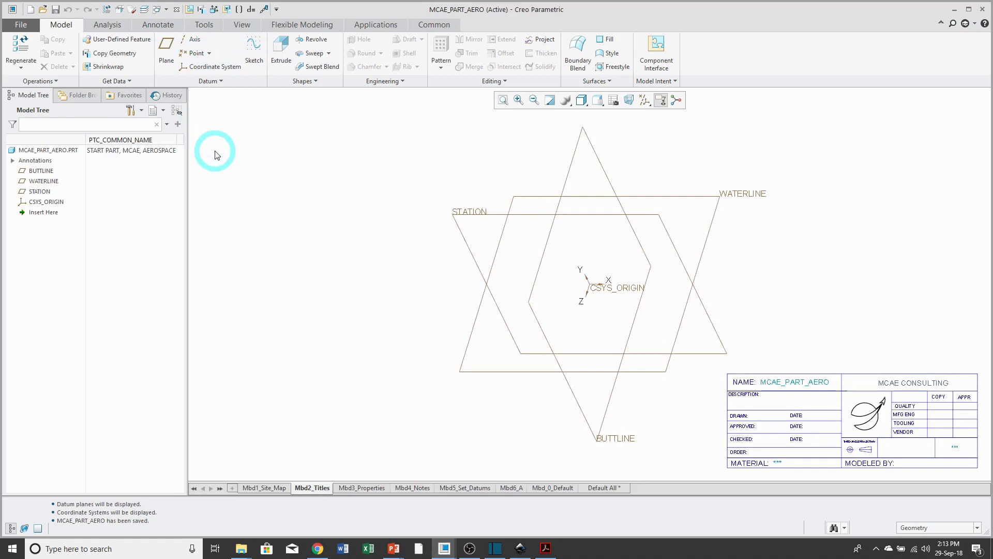
{"action": "mouse_move", "coordinate": [246, 201]}
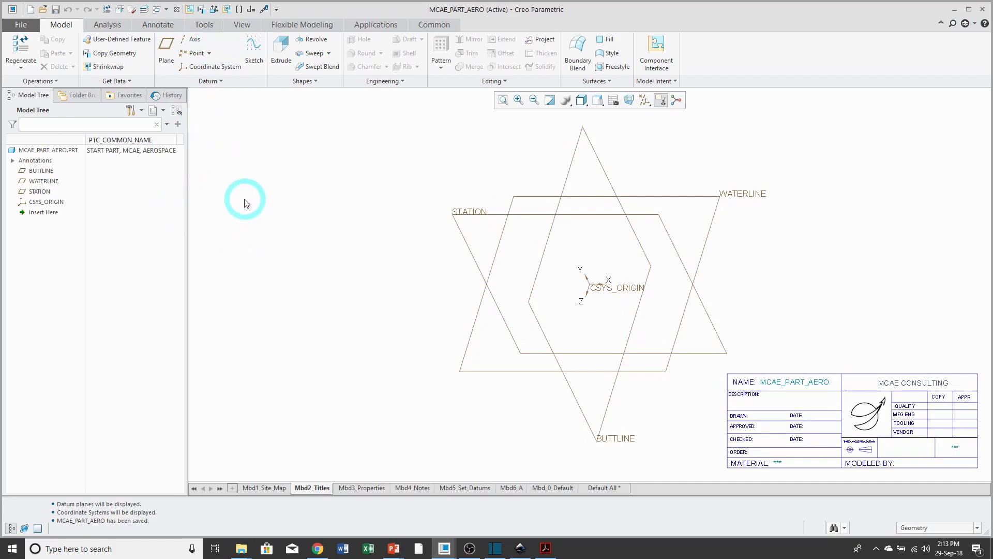
{"action": "mouse_move", "coordinate": [125, 214]}
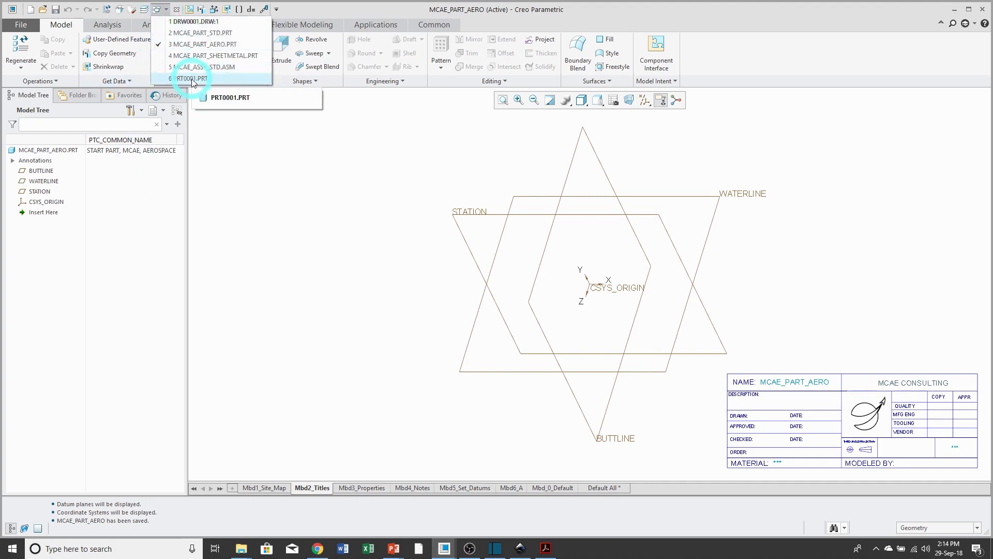
- Activate PRT0001 and bring up its Model Properties via File > Prepare
{"action": "left_click", "coordinate": [191, 78]}
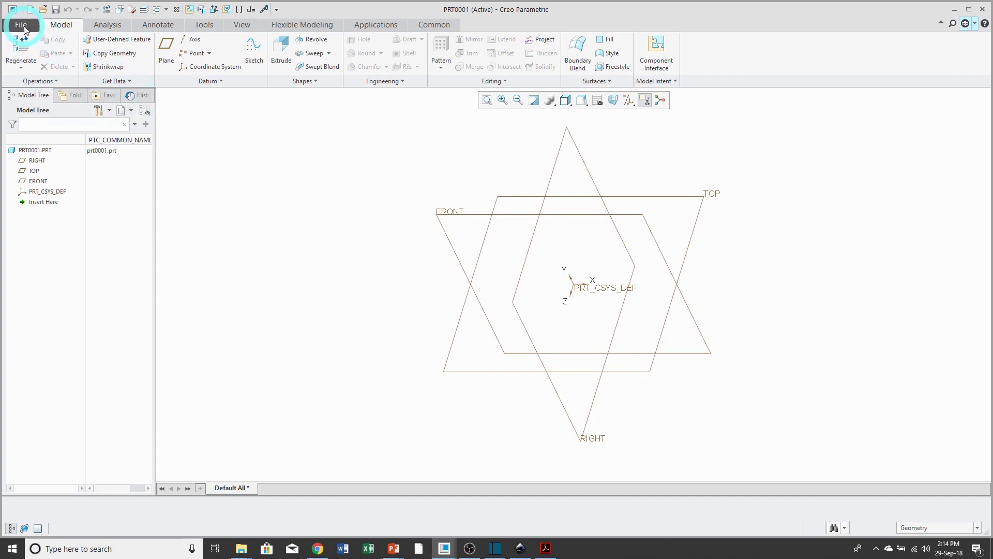
{"action": "left_click", "coordinate": [21, 24]}
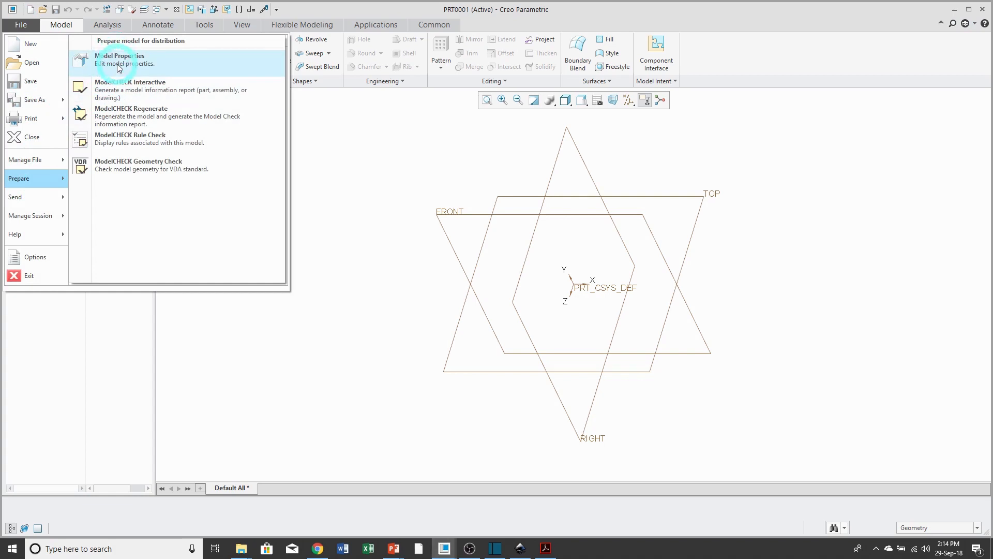
{"action": "left_click", "coordinate": [120, 59]}
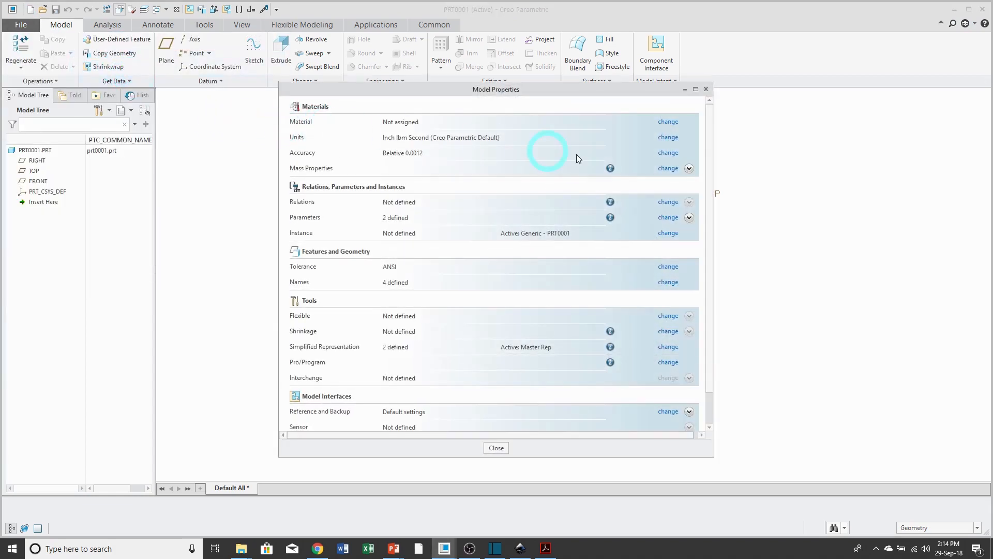
{"action": "mouse_move", "coordinate": [668, 136]}
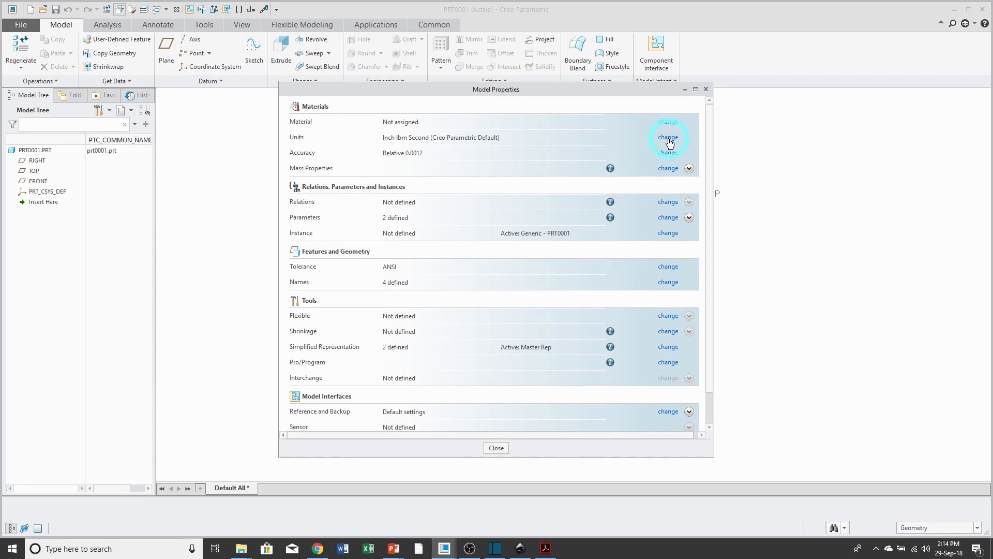
- Inspect the Inch lbm Second units system, then close Units Manager and Model Properties unchanged
{"action": "left_click", "coordinate": [667, 137]}
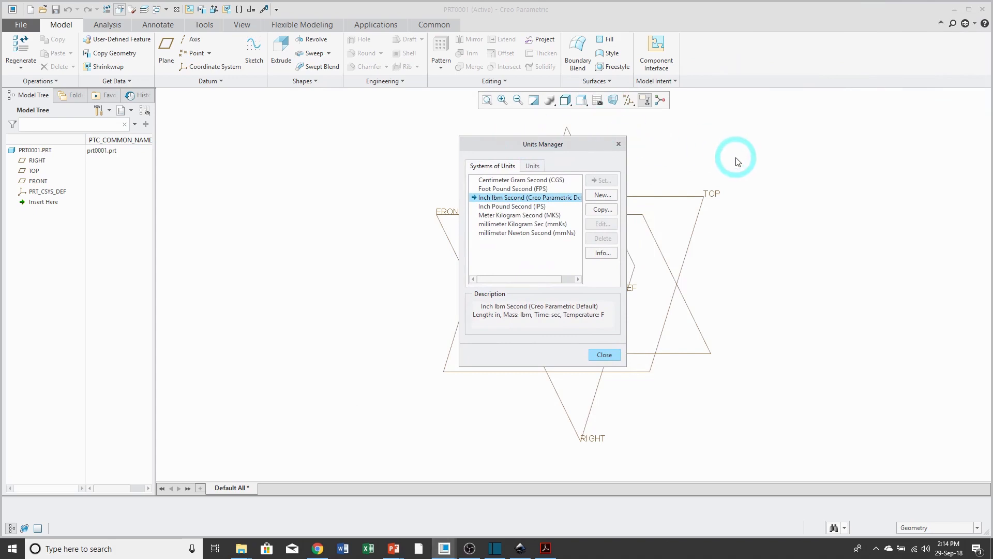
{"action": "mouse_move", "coordinate": [727, 186]}
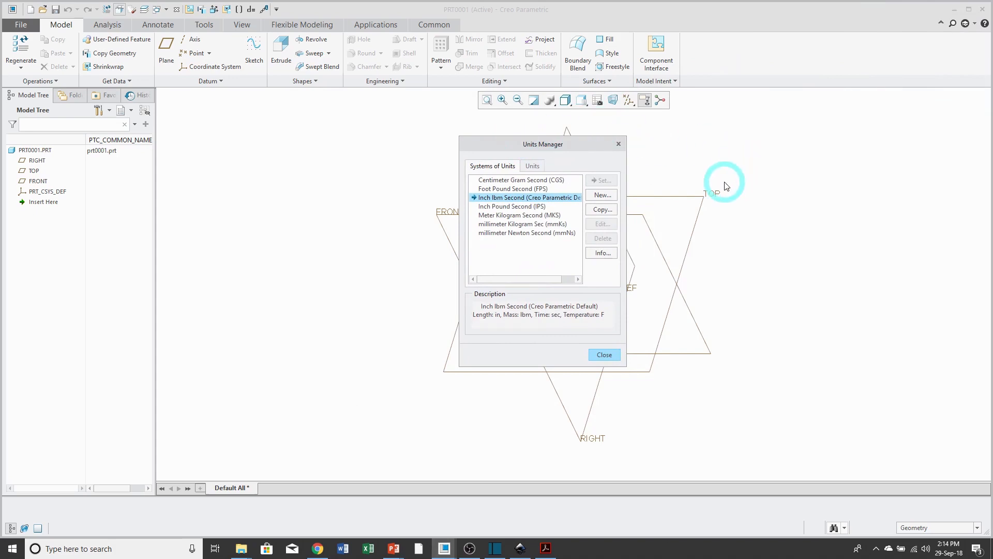
{"action": "mouse_move", "coordinate": [733, 201]}
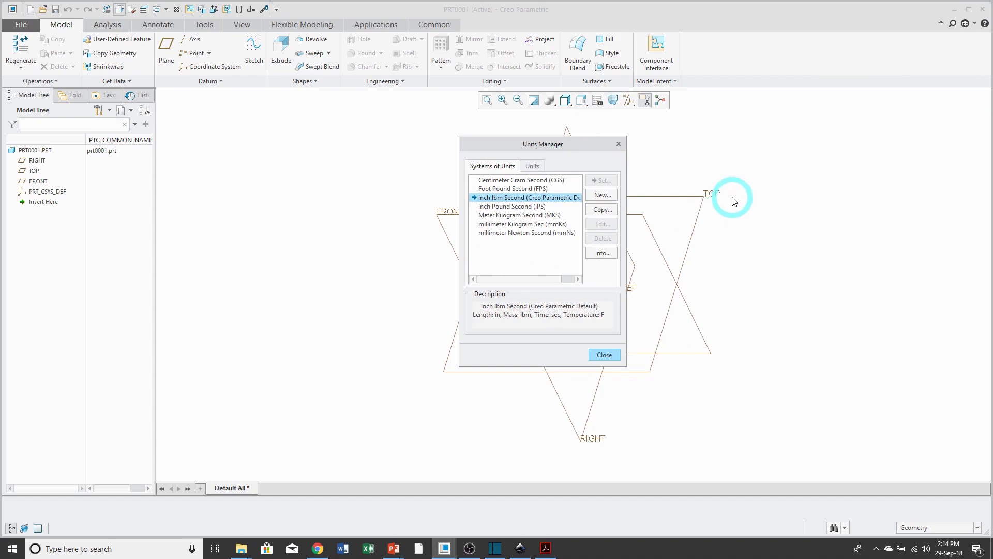
{"action": "mouse_move", "coordinate": [658, 310]}
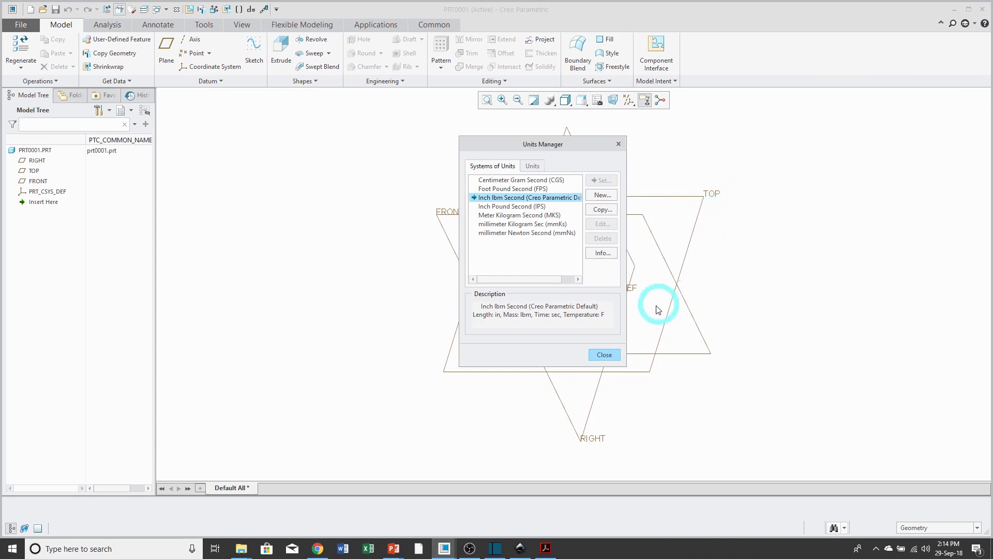
{"action": "left_click", "coordinate": [603, 354]}
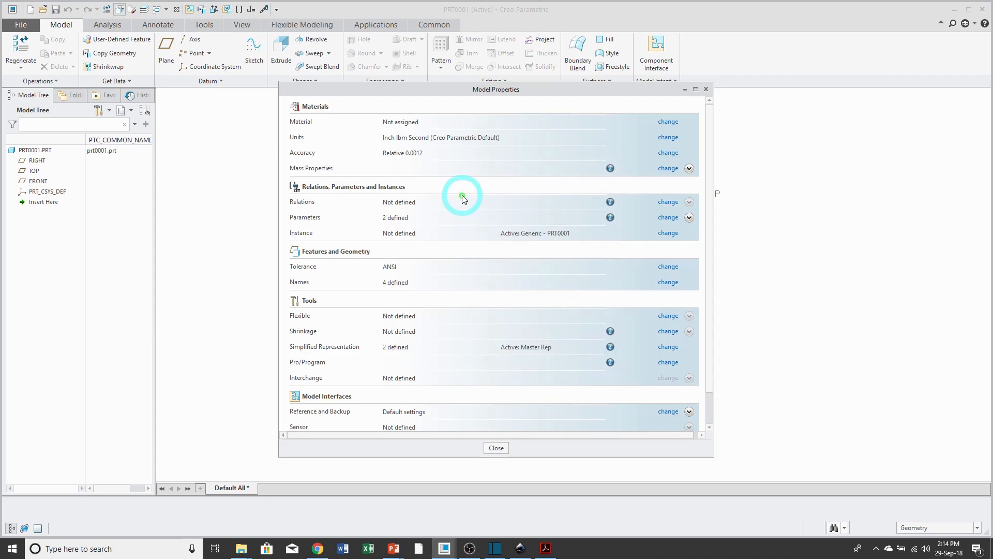
{"action": "left_click", "coordinate": [496, 447]}
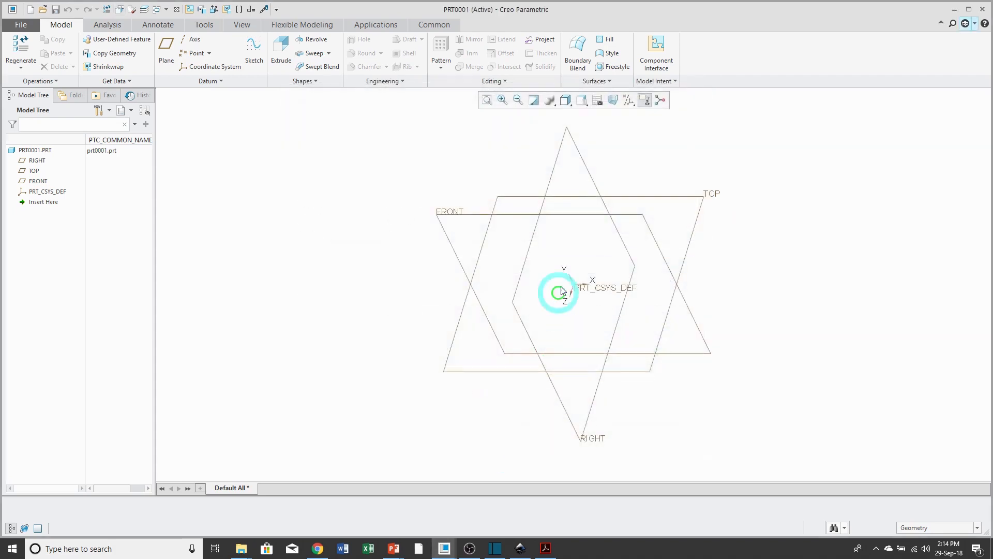
- Browse PRT0001's Saved Orientations list and dismiss it without changing the view
{"action": "left_click", "coordinate": [581, 100]}
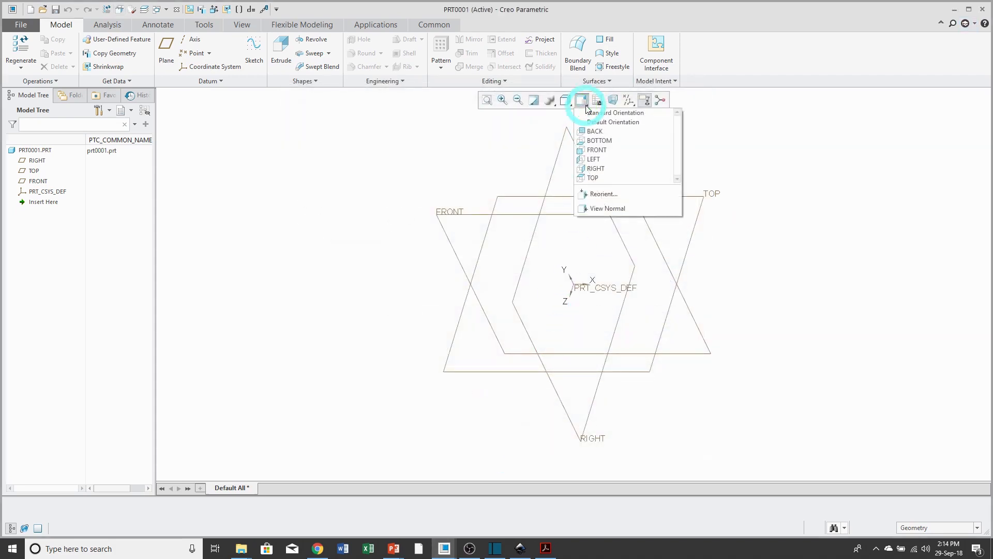
{"action": "mouse_move", "coordinate": [709, 130]}
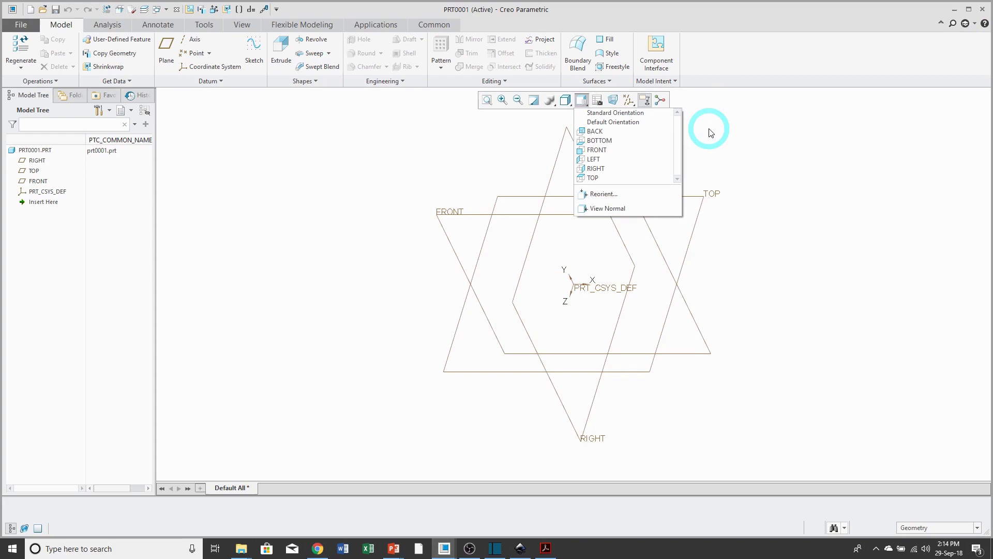
{"action": "mouse_move", "coordinate": [392, 139]}
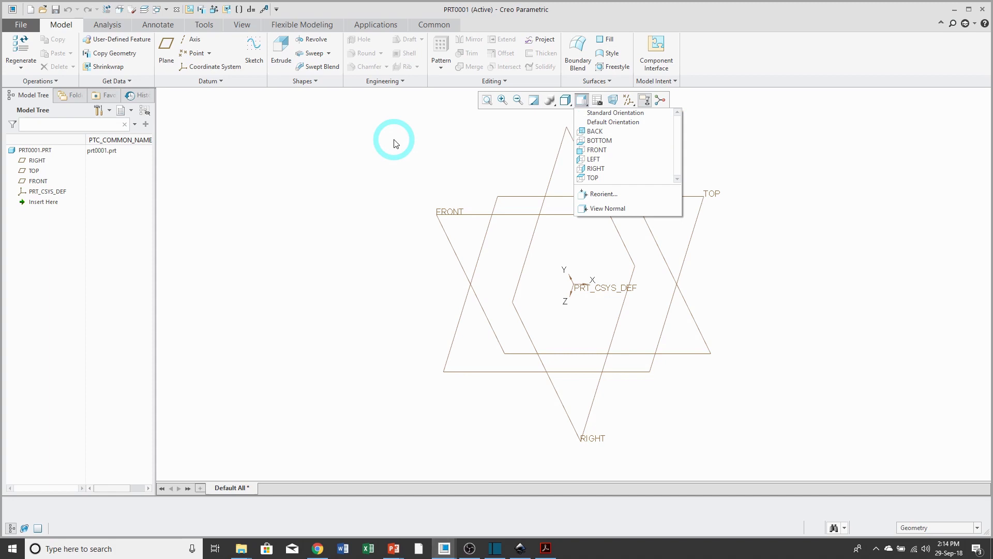
{"action": "left_click", "coordinate": [581, 99]}
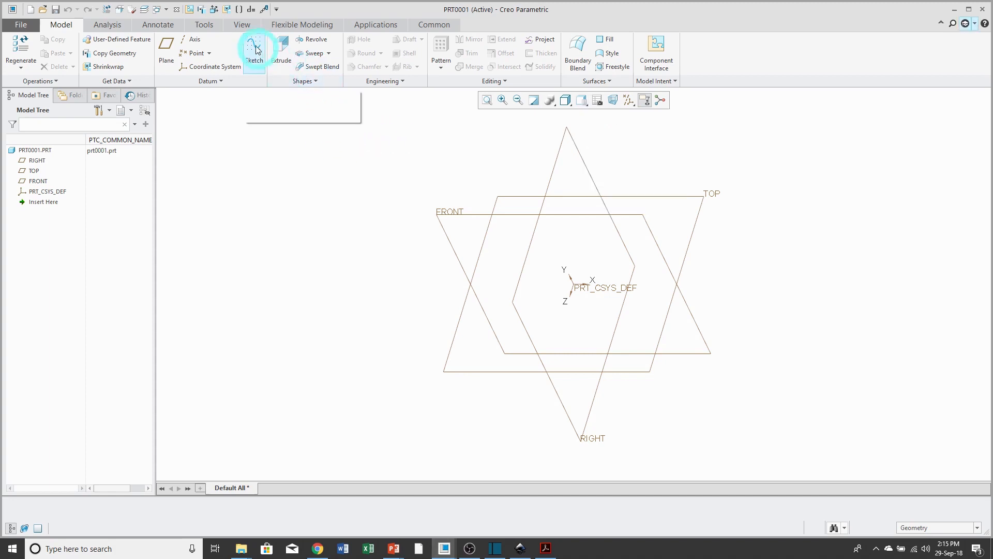
- Show the View commands and bring up PRT0001's layer tree
{"action": "left_click", "coordinate": [242, 25]}
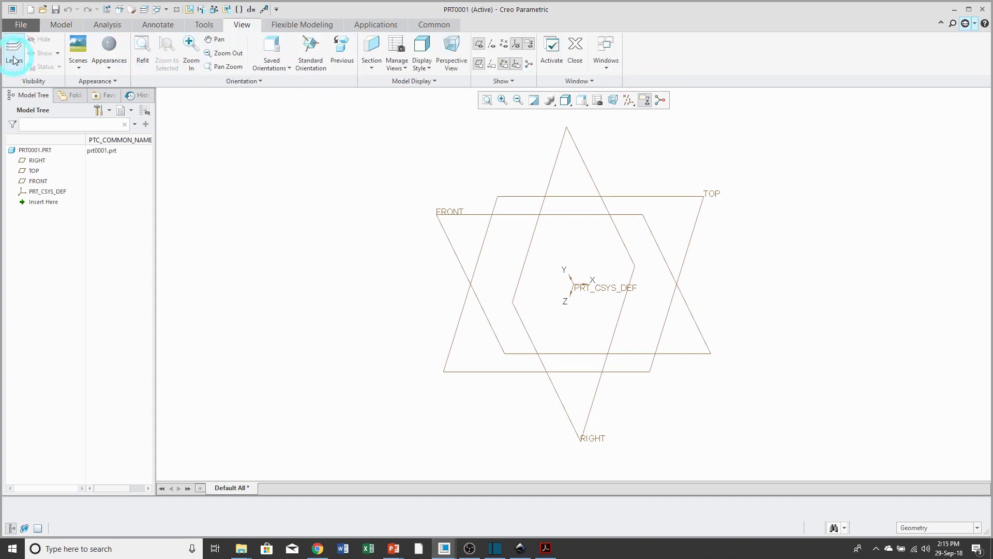
{"action": "left_click", "coordinate": [14, 53]}
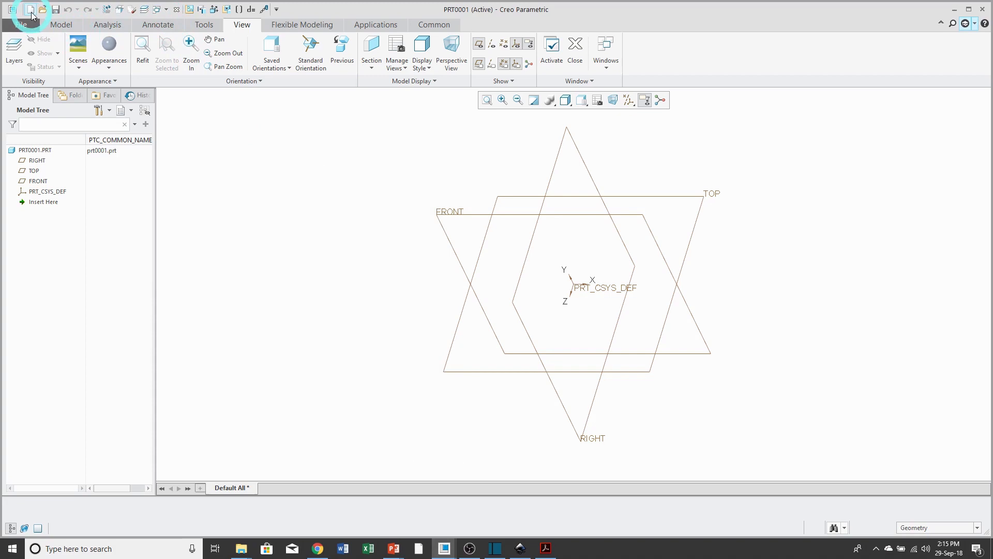
- Create new assembly ASM0001 from the inlbs_asm_design template instead of the default
{"action": "left_click", "coordinate": [11, 8]}
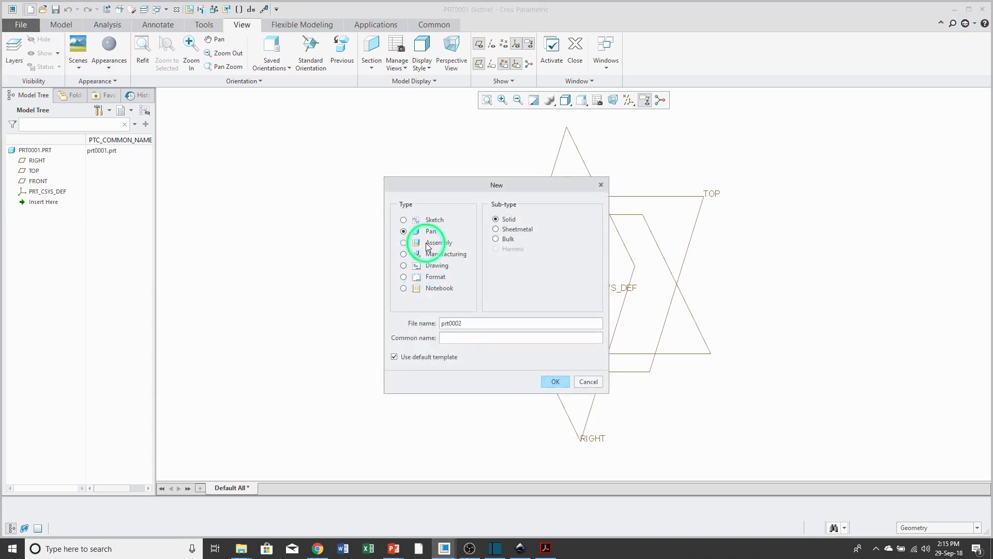
{"action": "left_click", "coordinate": [403, 242]}
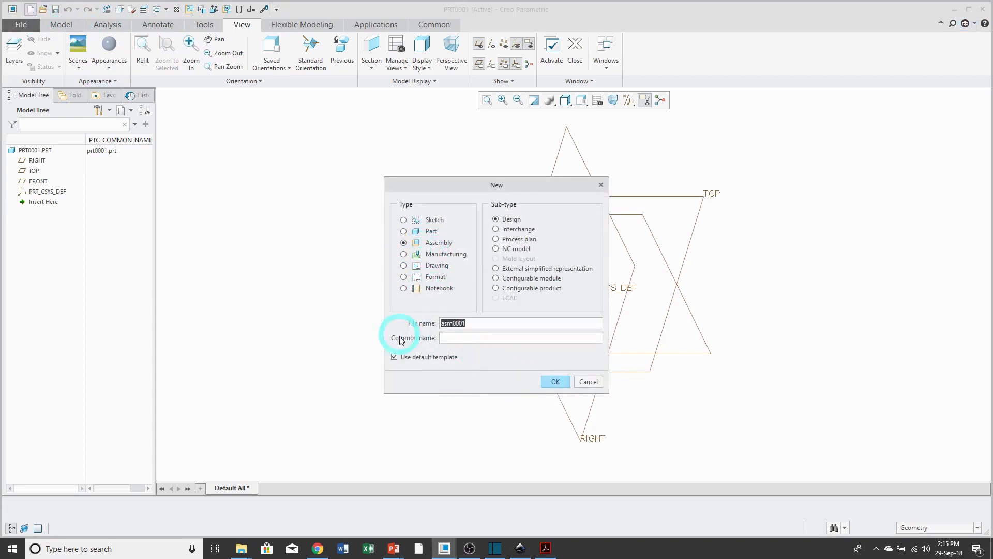
{"action": "left_click", "coordinate": [555, 380]}
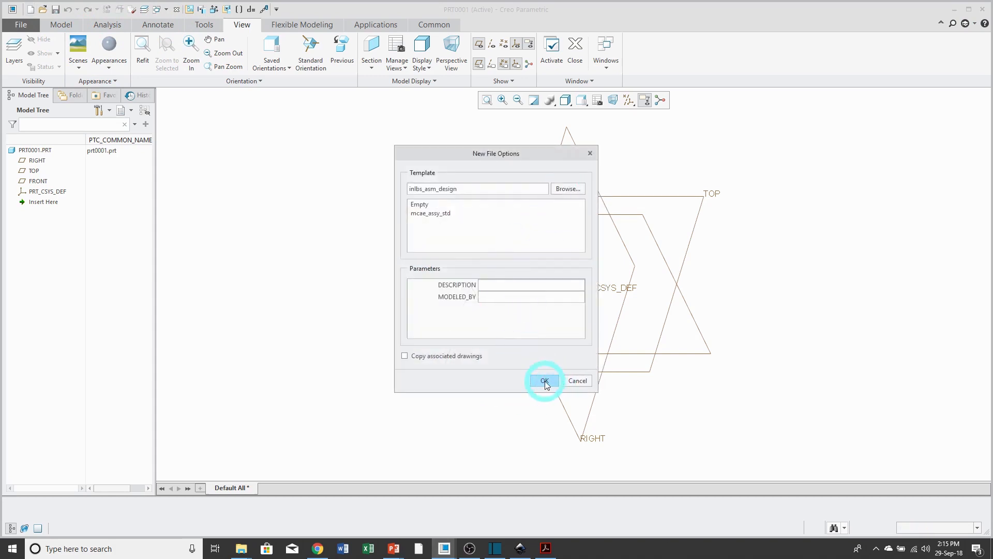
{"action": "left_click", "coordinate": [543, 381]}
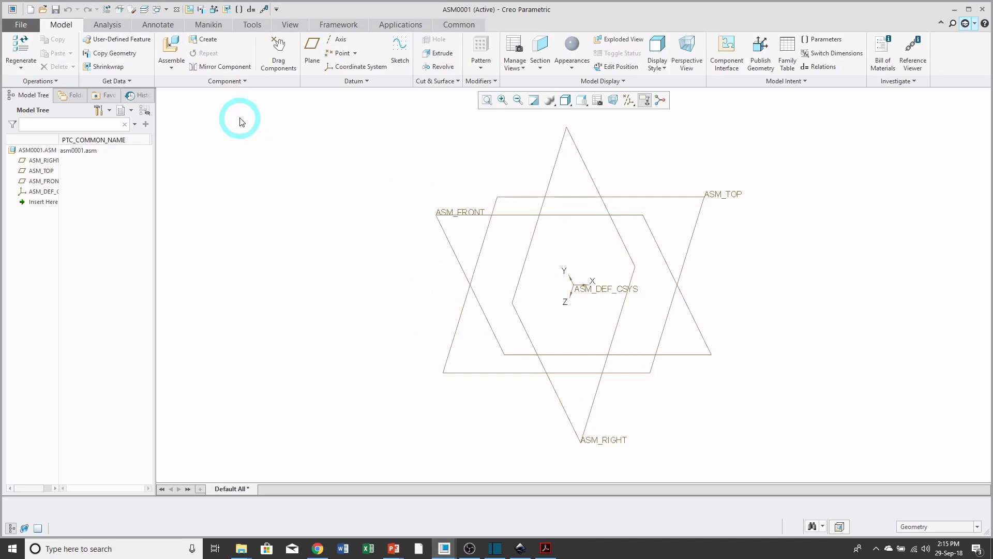
- Review ASM0001's layer tree from the View commands and close it
{"action": "left_click", "coordinate": [290, 25]}
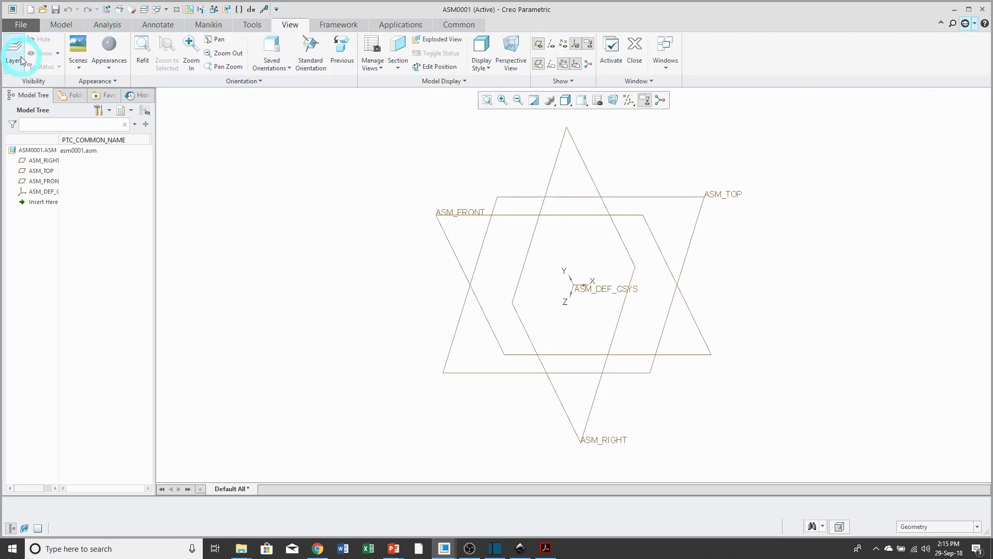
{"action": "left_click", "coordinate": [13, 54]}
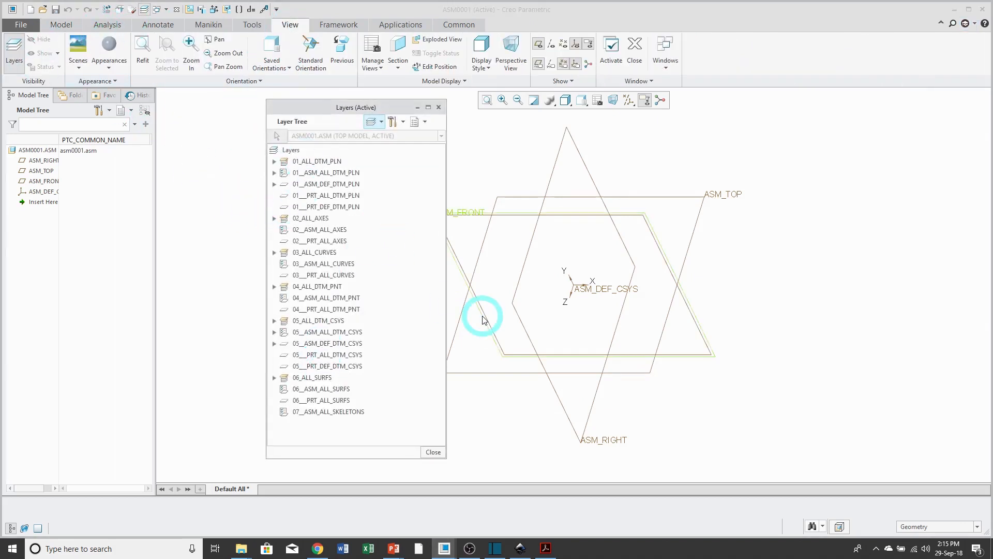
{"action": "mouse_move", "coordinate": [482, 319]}
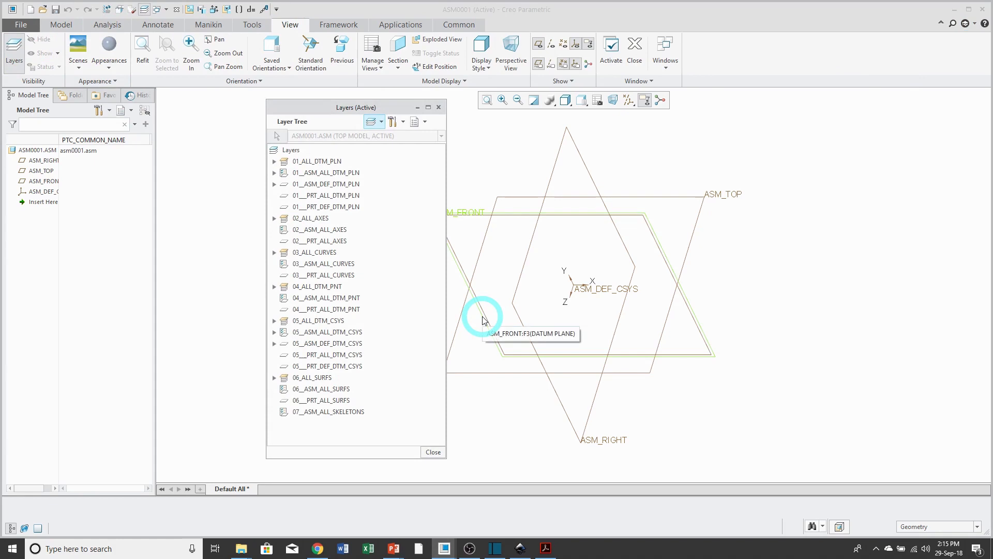
{"action": "mouse_move", "coordinate": [430, 441]}
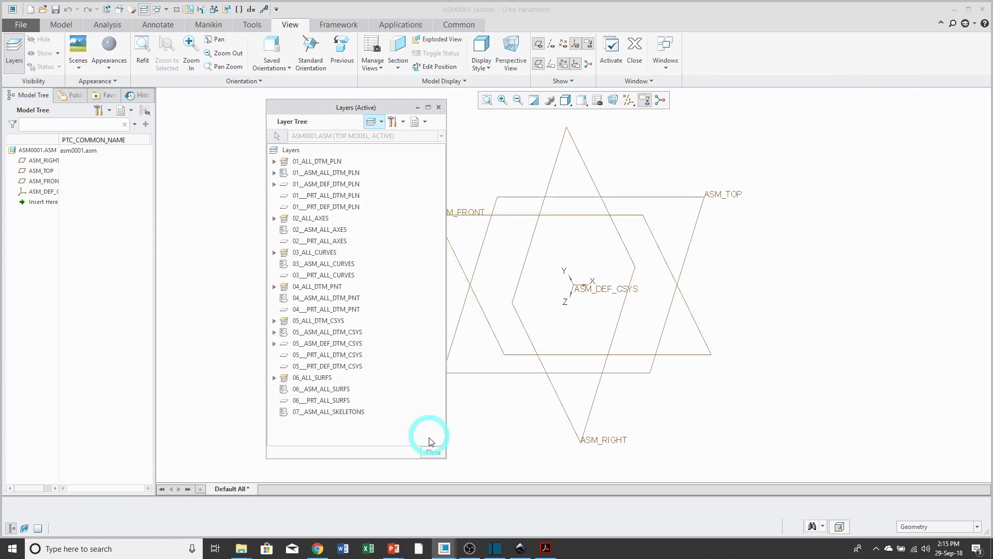
{"action": "left_click", "coordinate": [430, 451]}
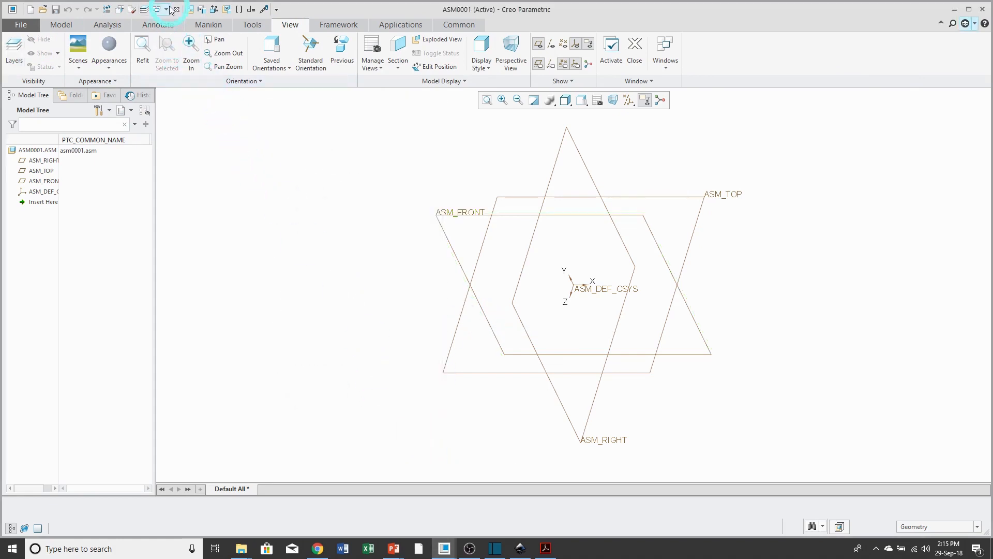
- Switch to MCAE_ASSY_STD, review its layer tree and close it
{"action": "left_click", "coordinate": [156, 9]}
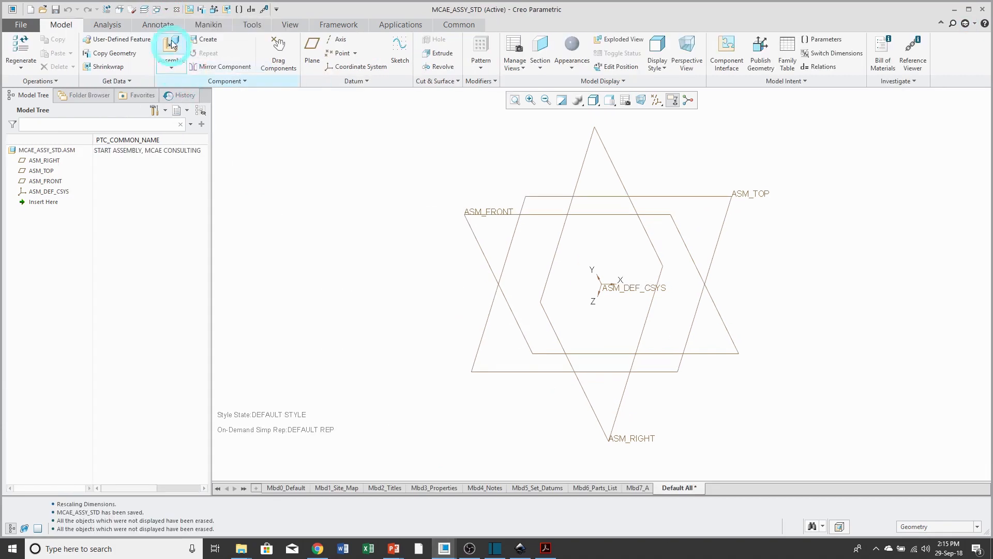
{"action": "mouse_move", "coordinate": [289, 24]}
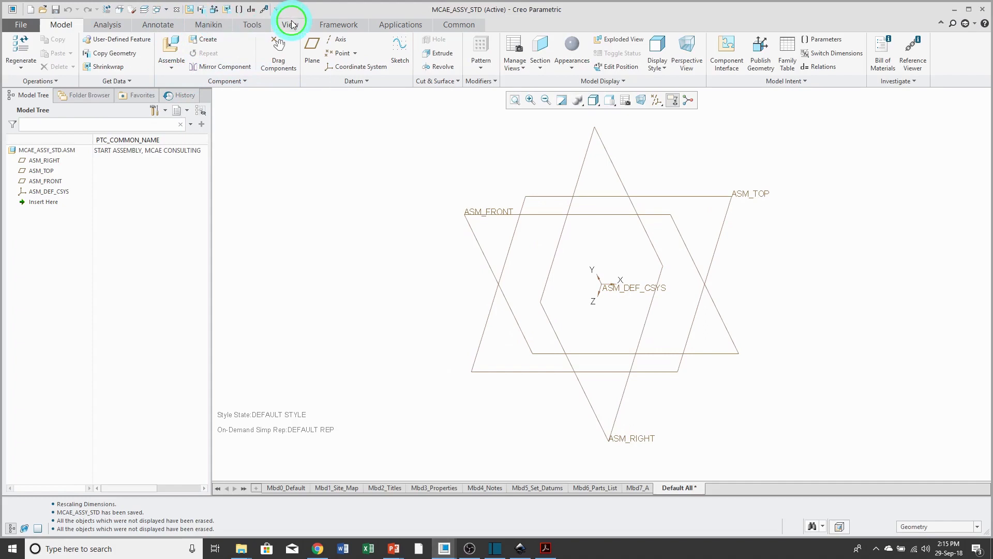
{"action": "left_click", "coordinate": [290, 24]}
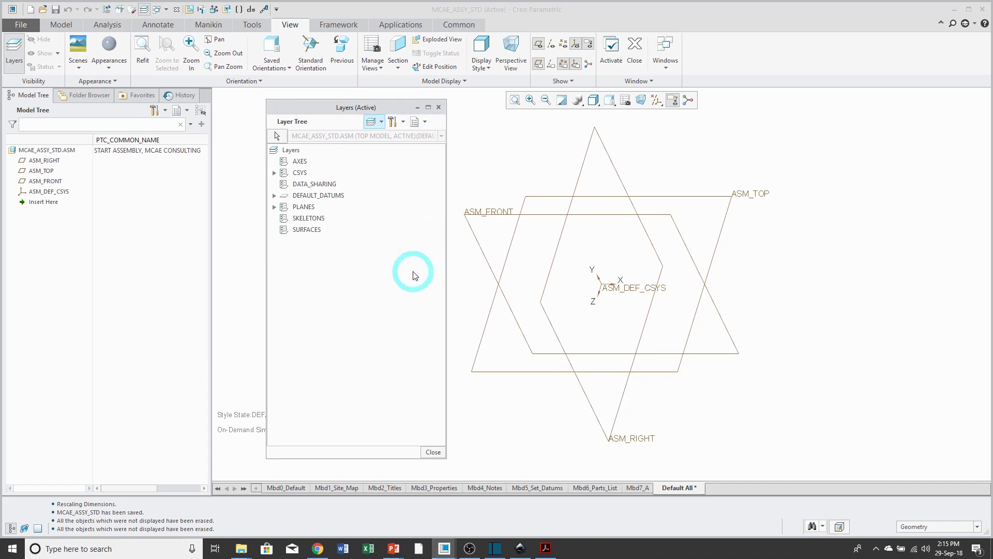
{"action": "left_click", "coordinate": [432, 451]}
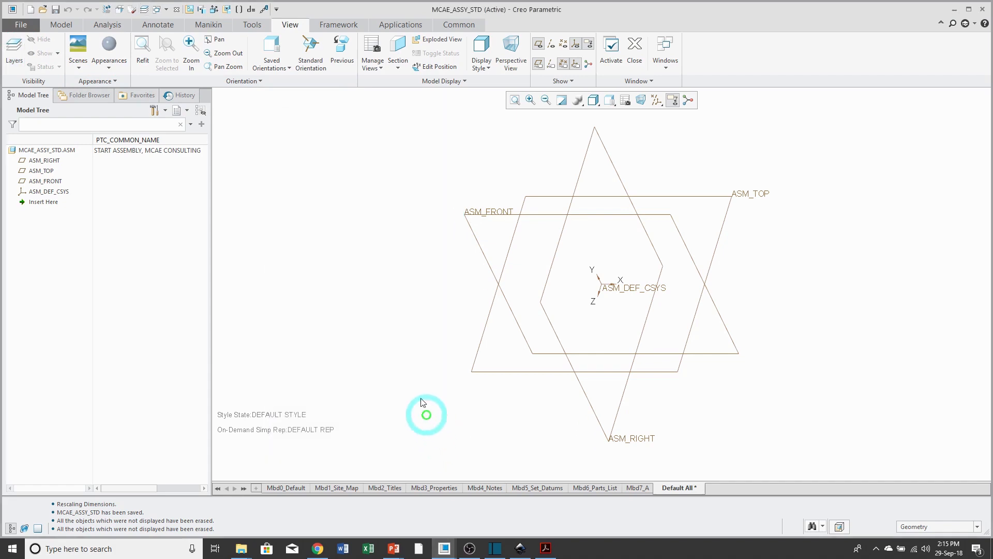
{"action": "mouse_move", "coordinate": [404, 310]}
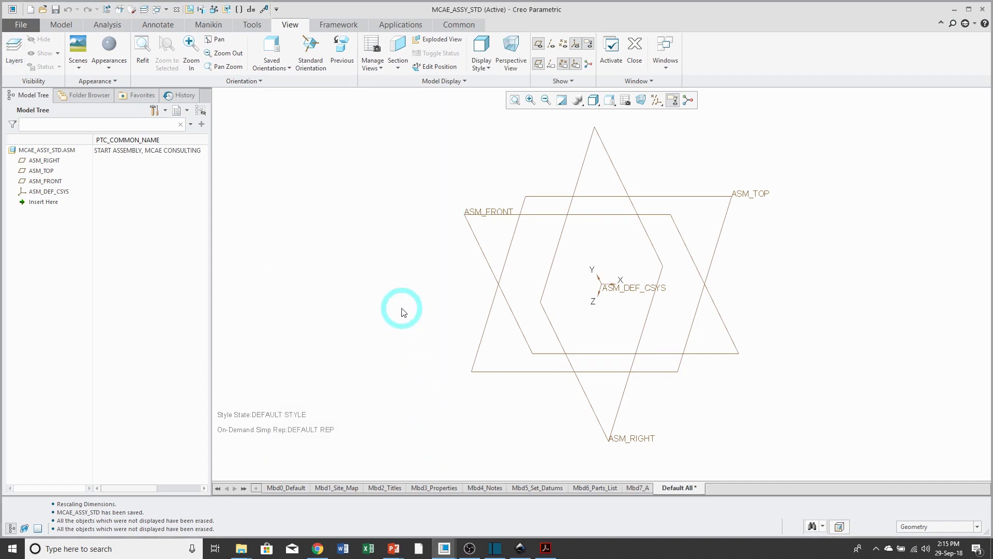
{"action": "mouse_move", "coordinate": [240, 9]}
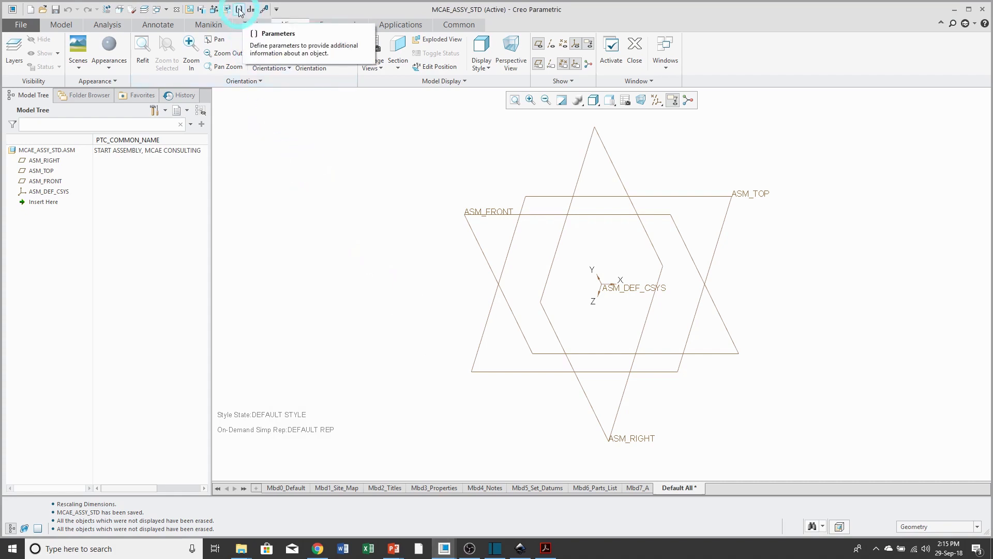
{"action": "left_click", "coordinate": [240, 9]}
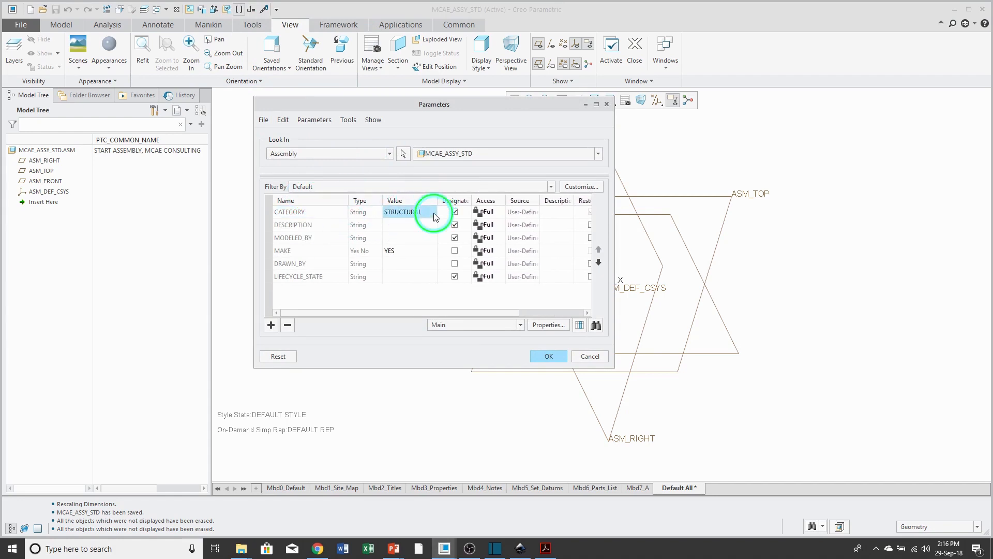
{"action": "left_click", "coordinate": [433, 211]}
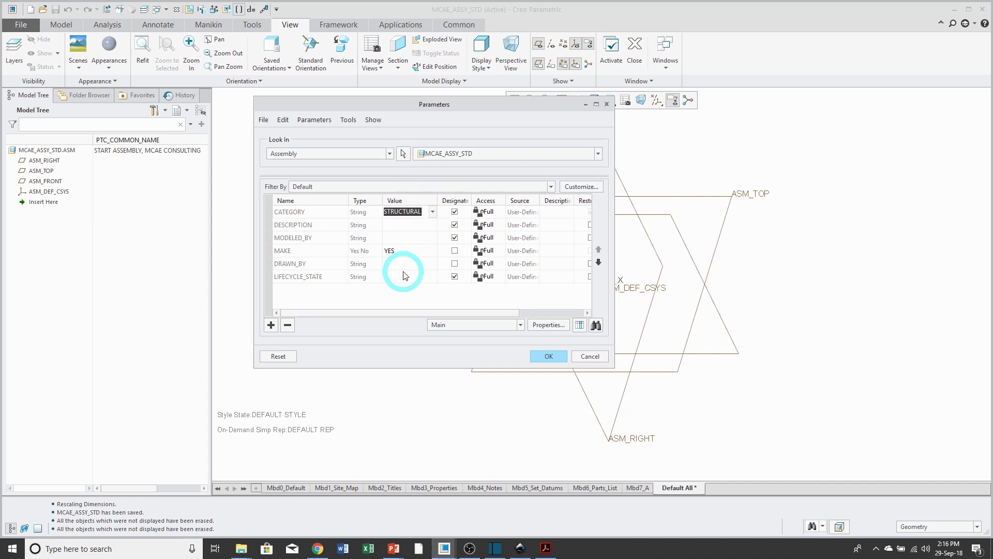
{"action": "left_click", "coordinate": [361, 251]}
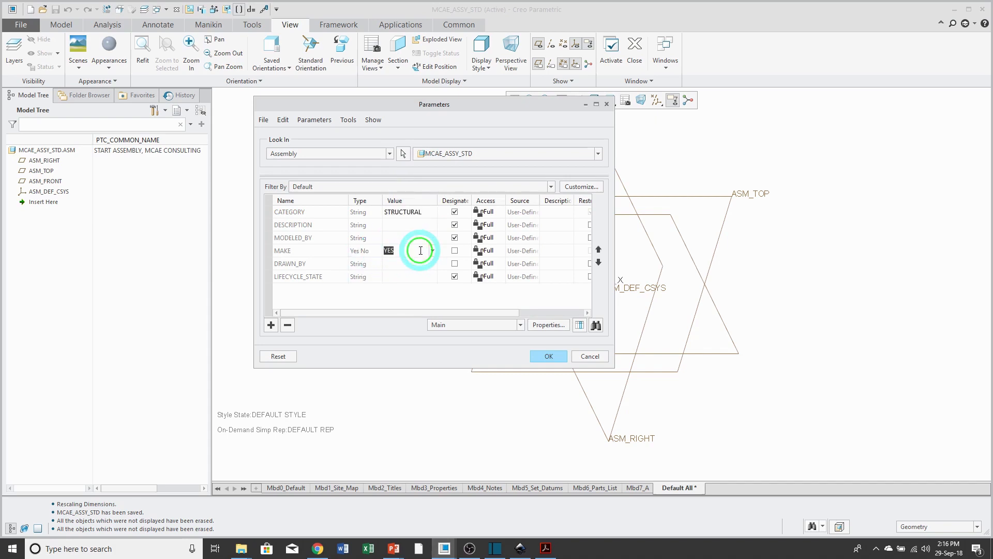
{"action": "left_click", "coordinate": [420, 251]}
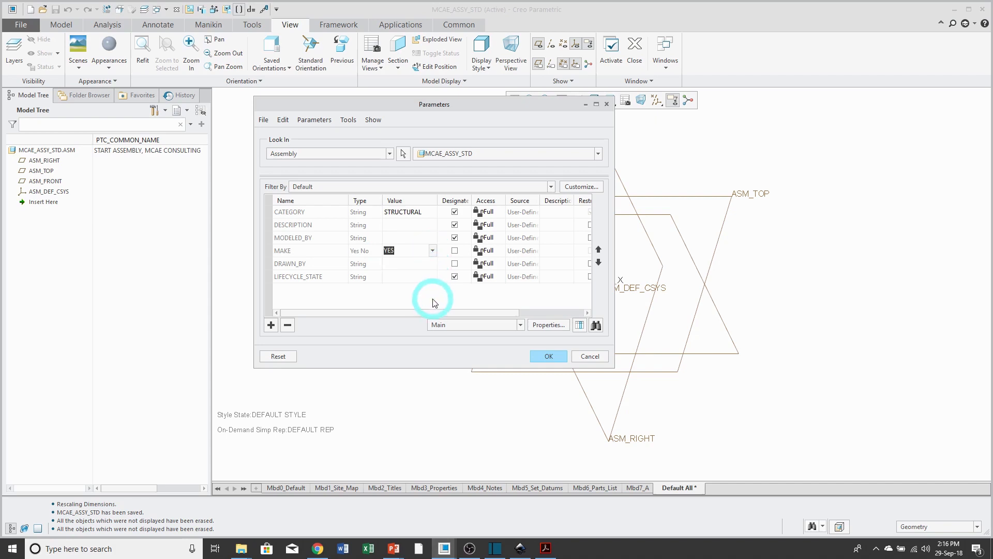
{"action": "mouse_move", "coordinate": [423, 303]}
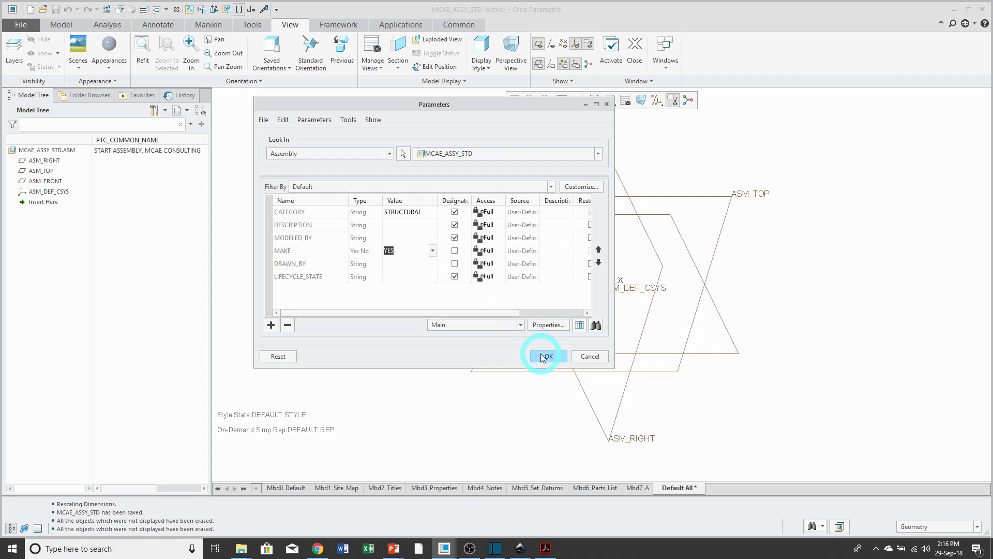
{"action": "left_click", "coordinate": [541, 356]}
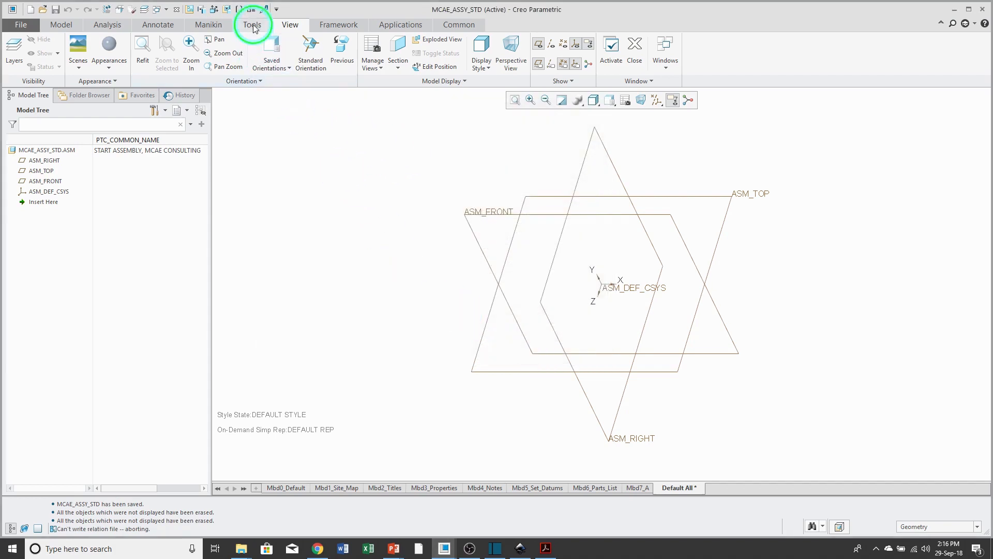
{"action": "left_click", "coordinate": [252, 24]}
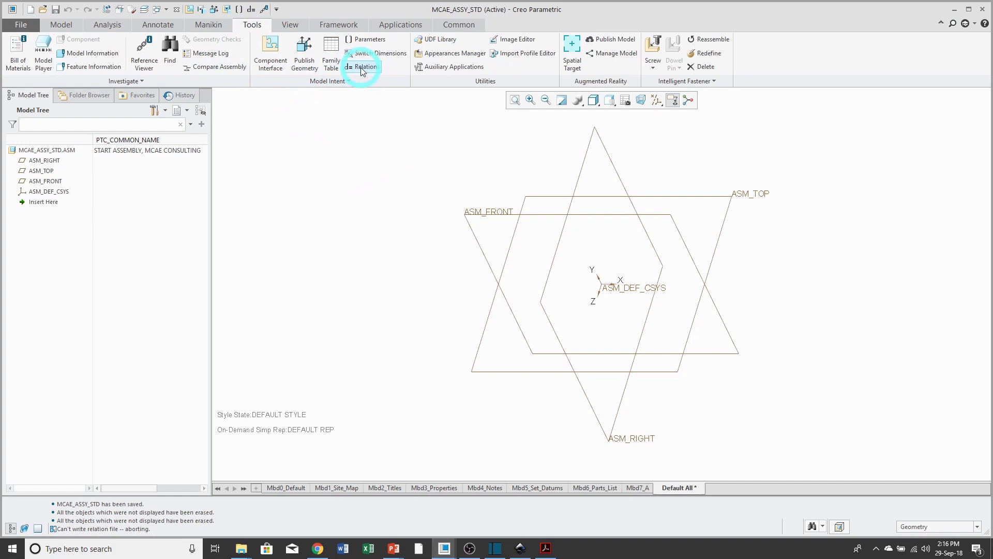
{"action": "left_click", "coordinate": [362, 67]}
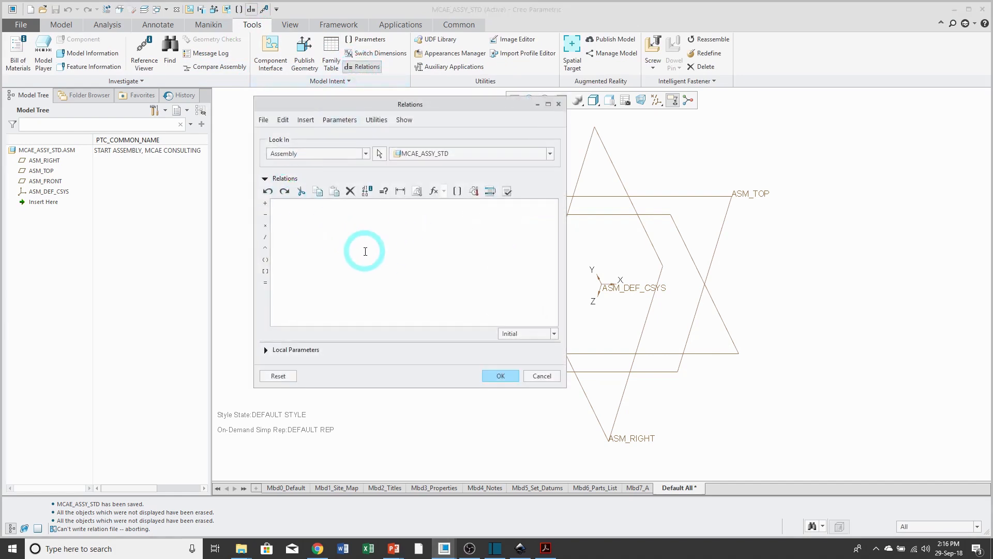
{"action": "left_click", "coordinate": [274, 204]}
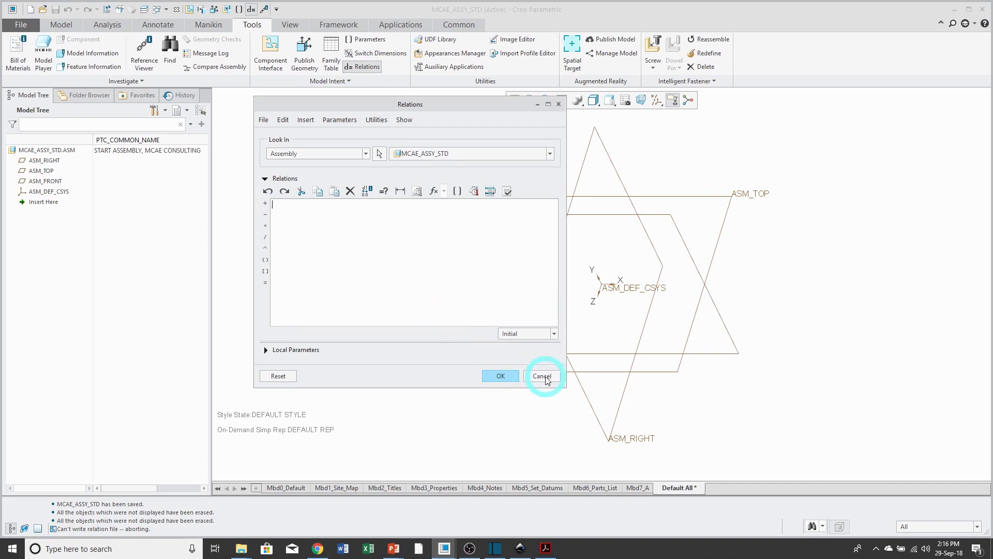
{"action": "left_click", "coordinate": [542, 376]}
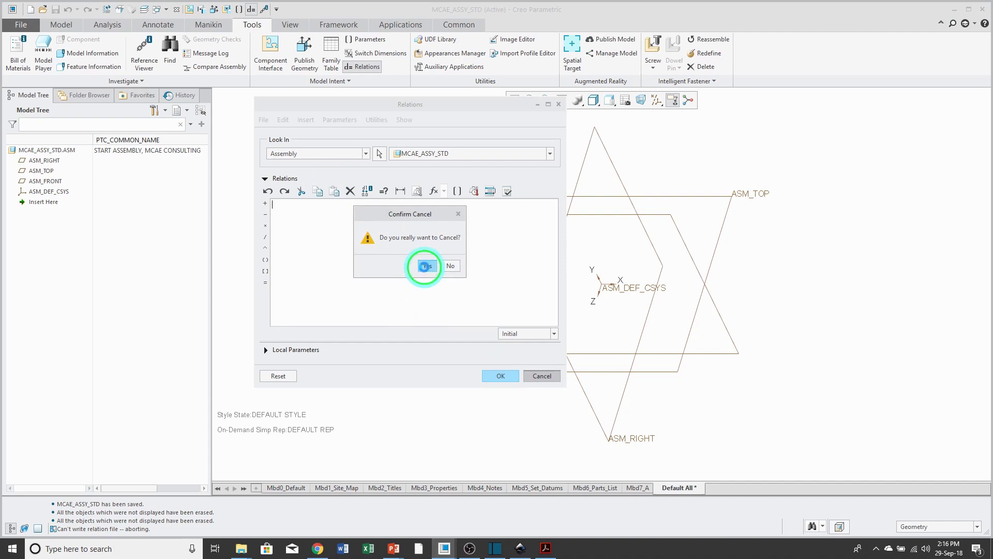
{"action": "left_click", "coordinate": [426, 266]}
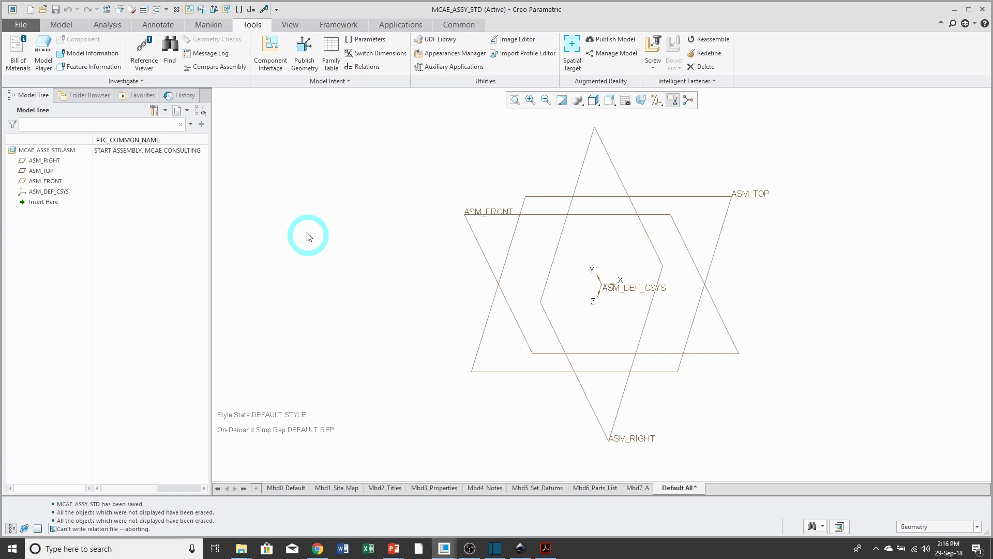
{"action": "mouse_move", "coordinate": [293, 222]}
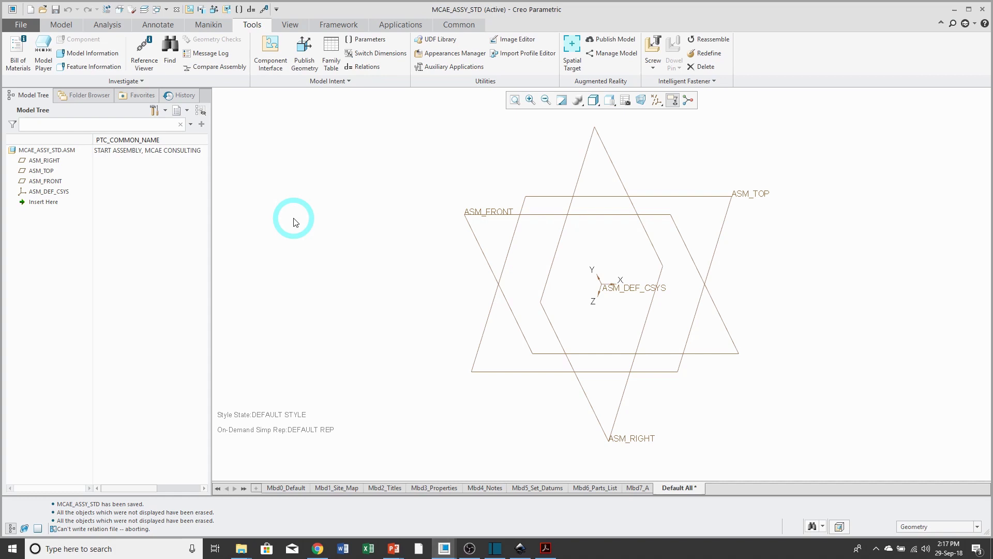
{"action": "mouse_move", "coordinate": [355, 249]}
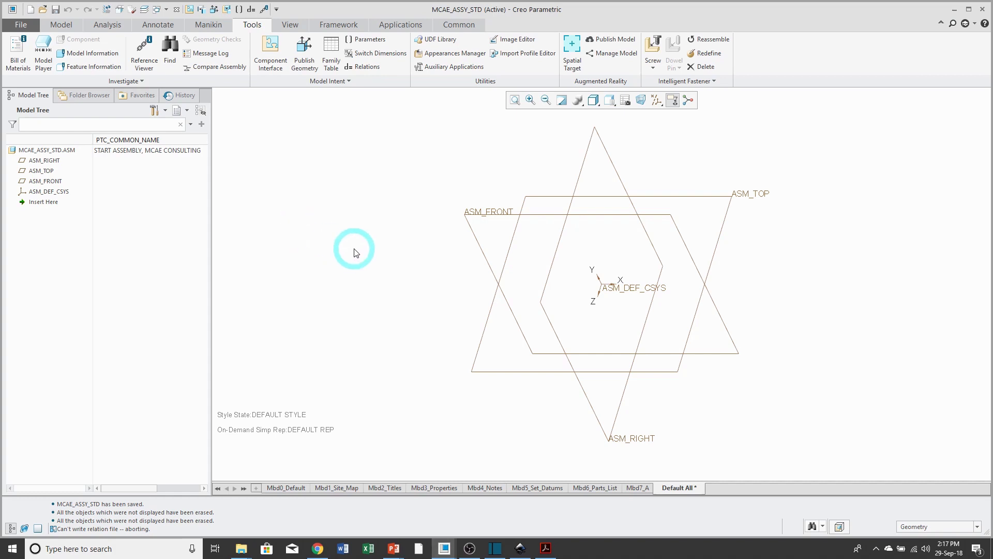
{"action": "mouse_move", "coordinate": [364, 242]}
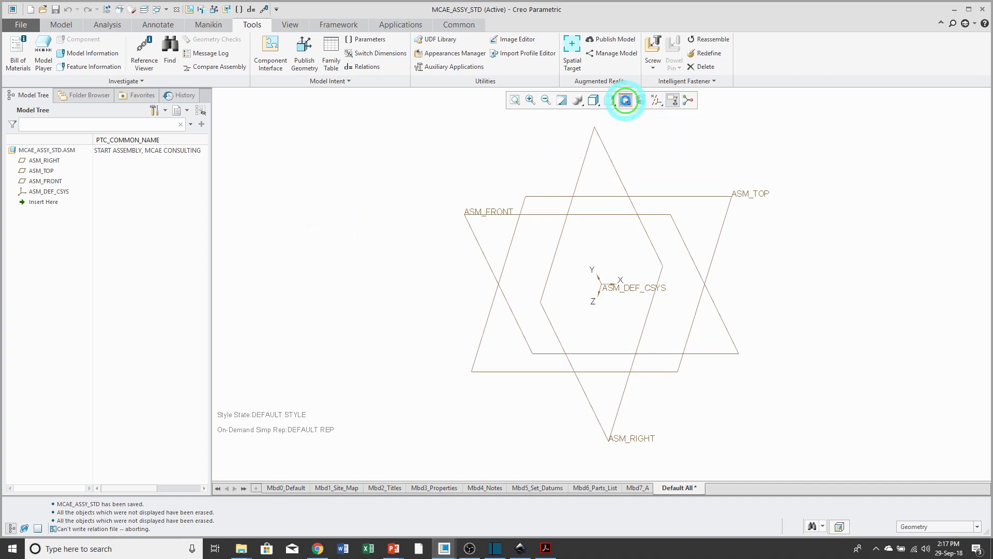
{"action": "left_click", "coordinate": [626, 100]}
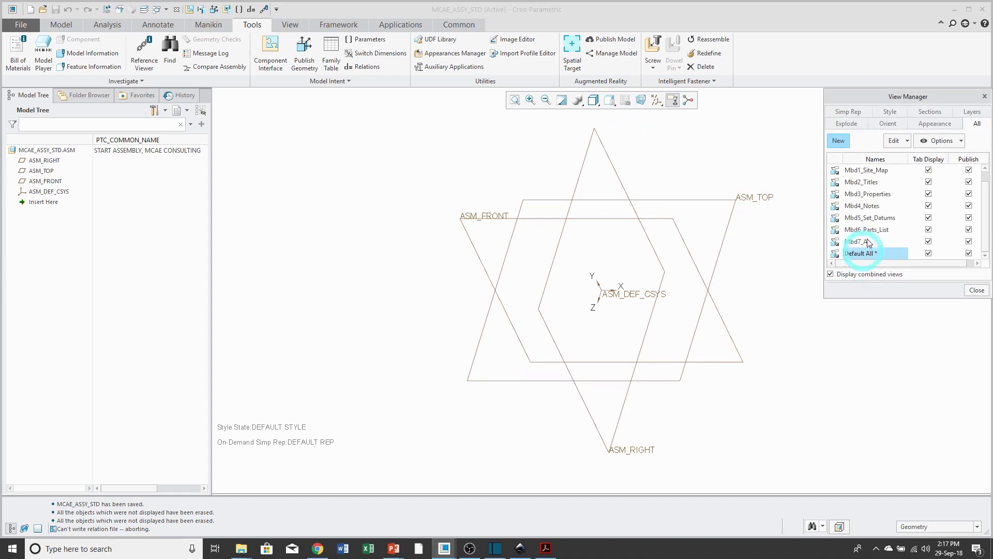
{"action": "left_click", "coordinate": [888, 124]}
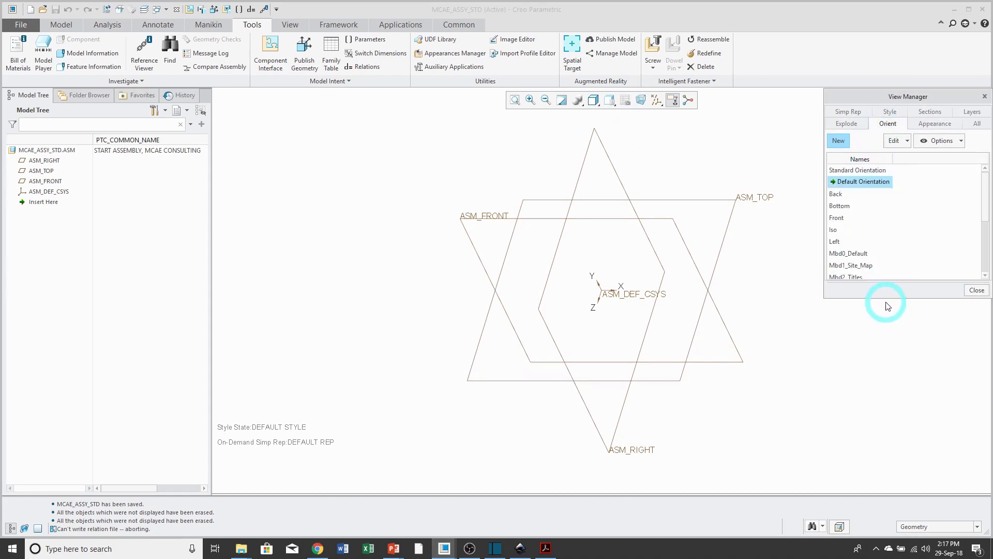
{"action": "mouse_move", "coordinate": [884, 299]}
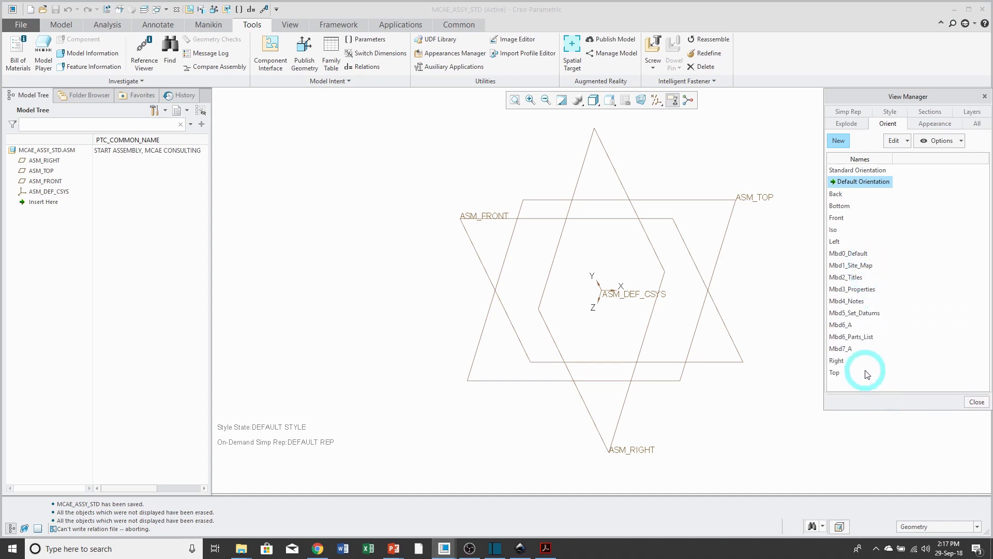
{"action": "mouse_move", "coordinate": [967, 399]}
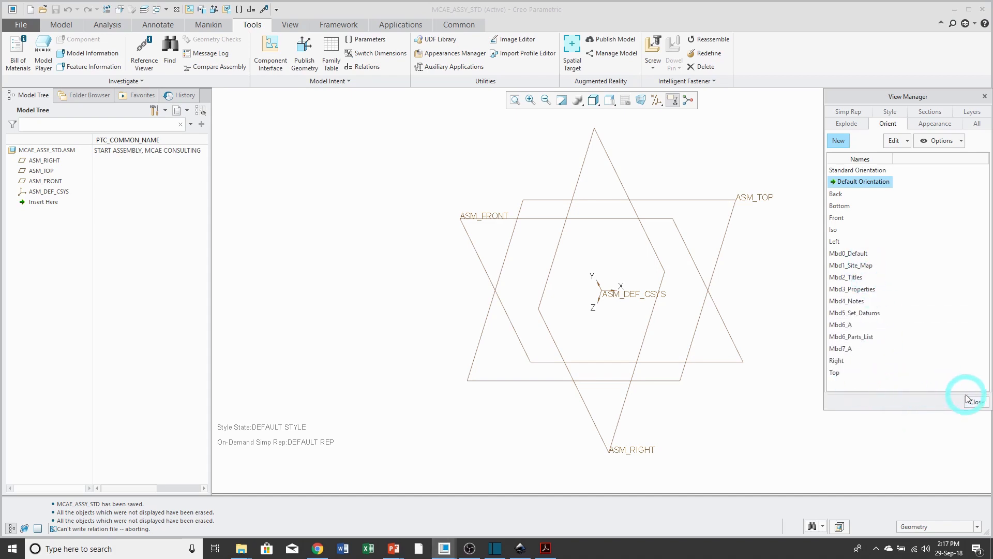
{"action": "left_click", "coordinate": [977, 124]}
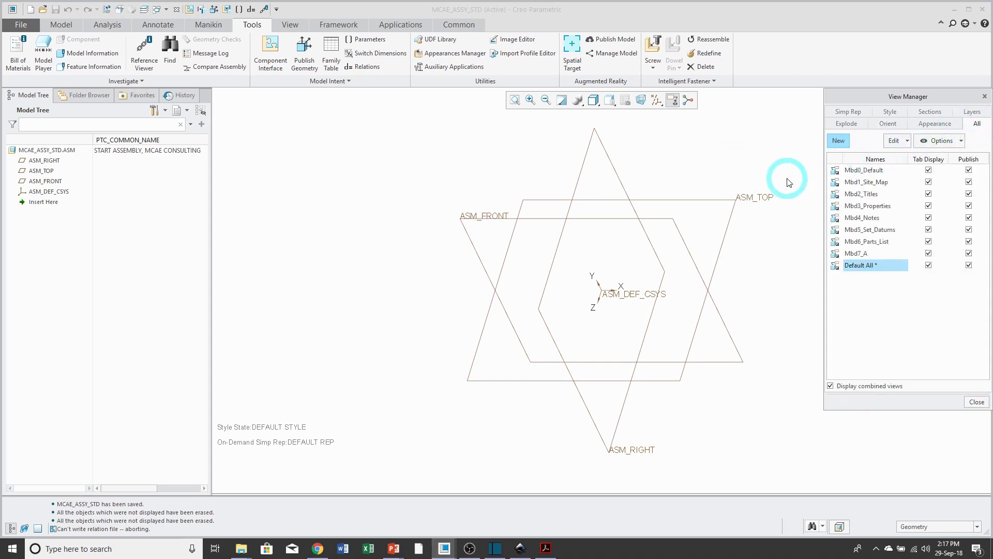
{"action": "mouse_move", "coordinate": [788, 182]}
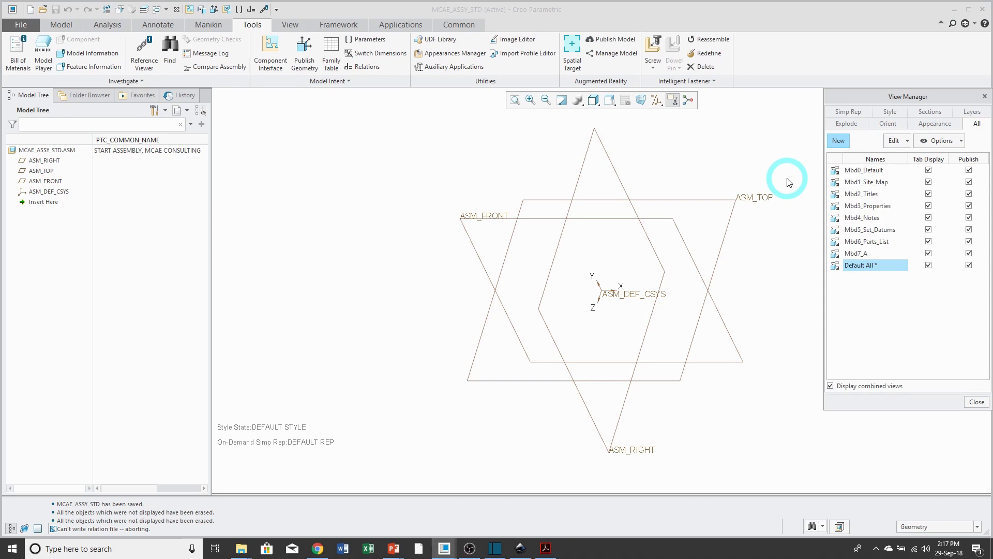
{"action": "mouse_move", "coordinate": [975, 404]}
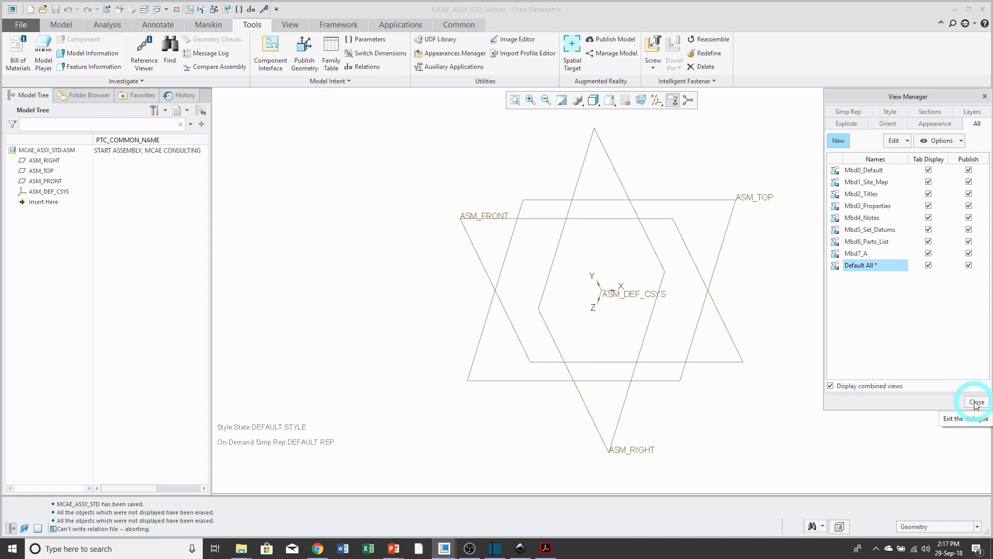
{"action": "left_click", "coordinate": [974, 401]}
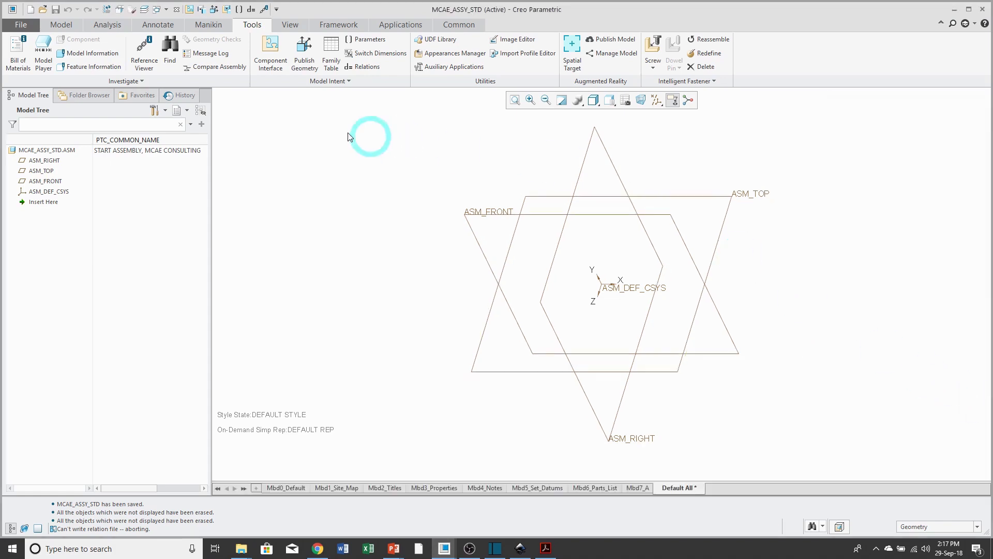
- Activate MCAE_PART_STD.PRT from the Windows list and bring up File > Options
{"action": "left_click", "coordinate": [164, 9]}
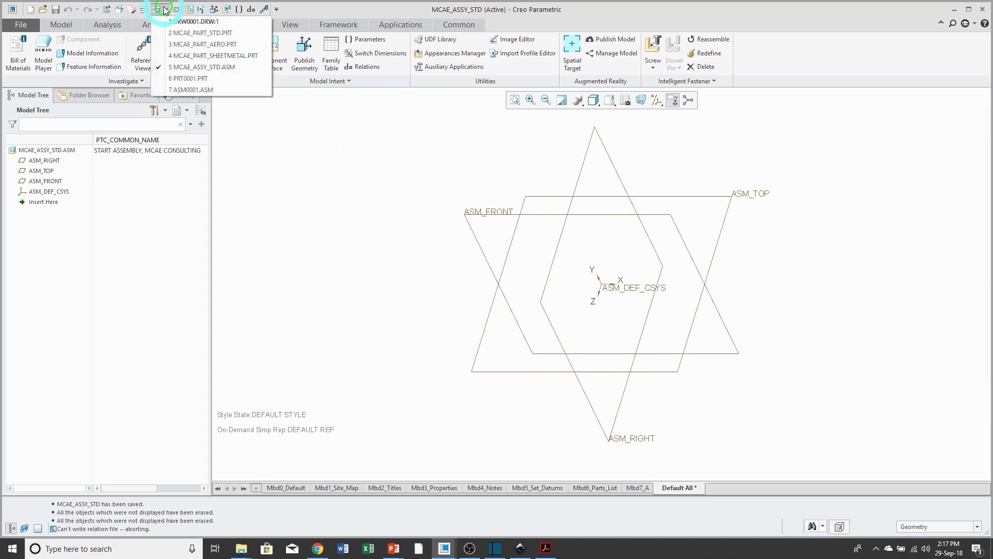
{"action": "left_click", "coordinate": [200, 32]}
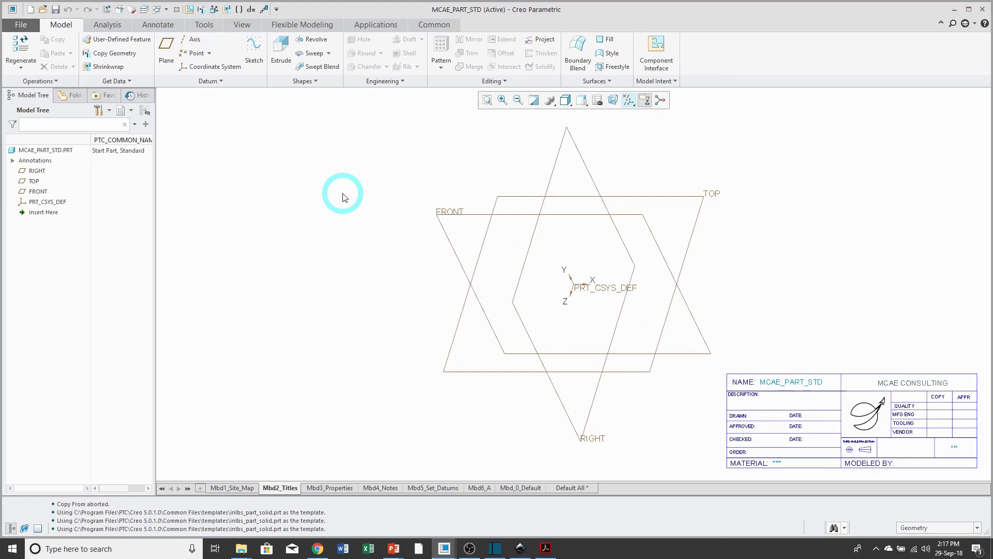
{"action": "mouse_move", "coordinate": [263, 210]}
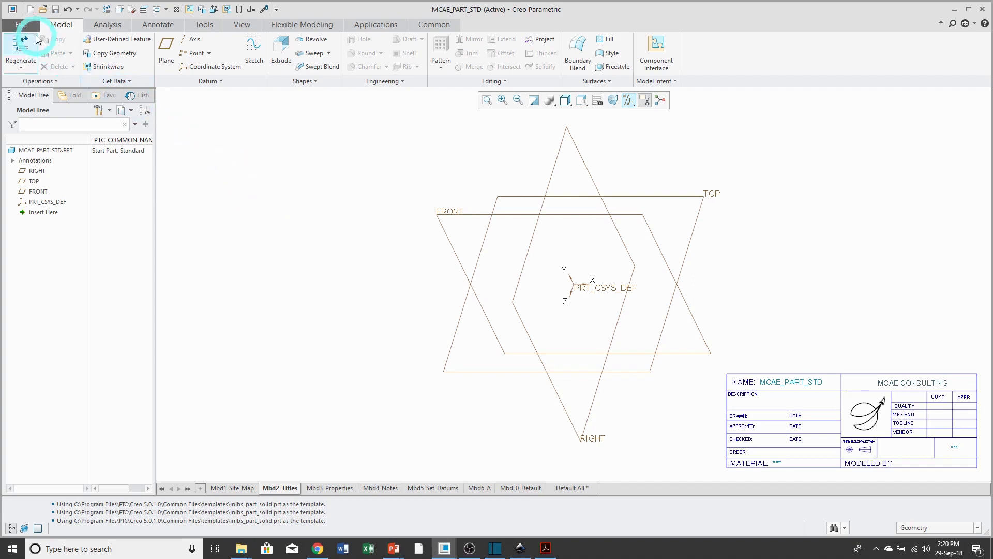
{"action": "left_click", "coordinate": [21, 24]}
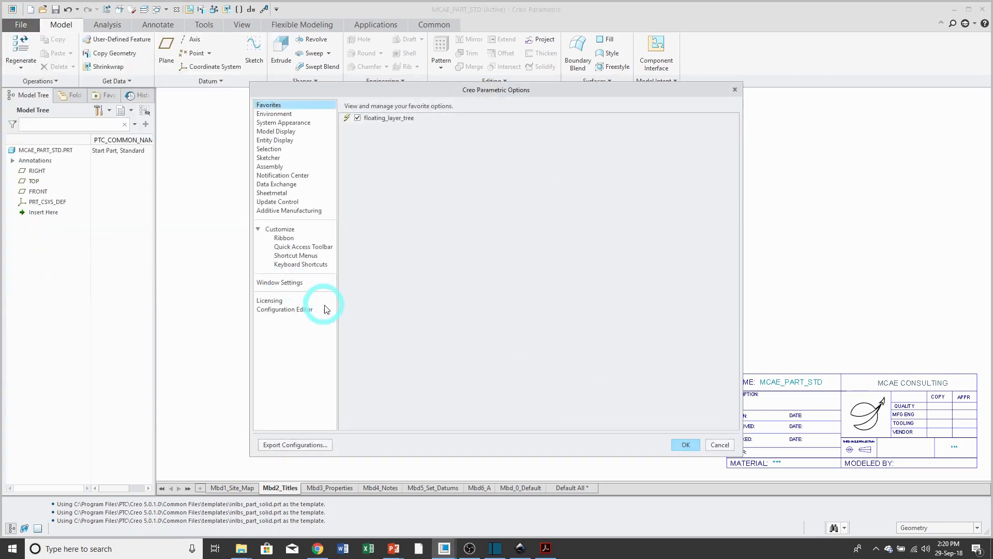
- List the config.pro options in Configuration Editor and pick out template_sheetmetalpart and template_solidpart
{"action": "left_click", "coordinate": [284, 310]}
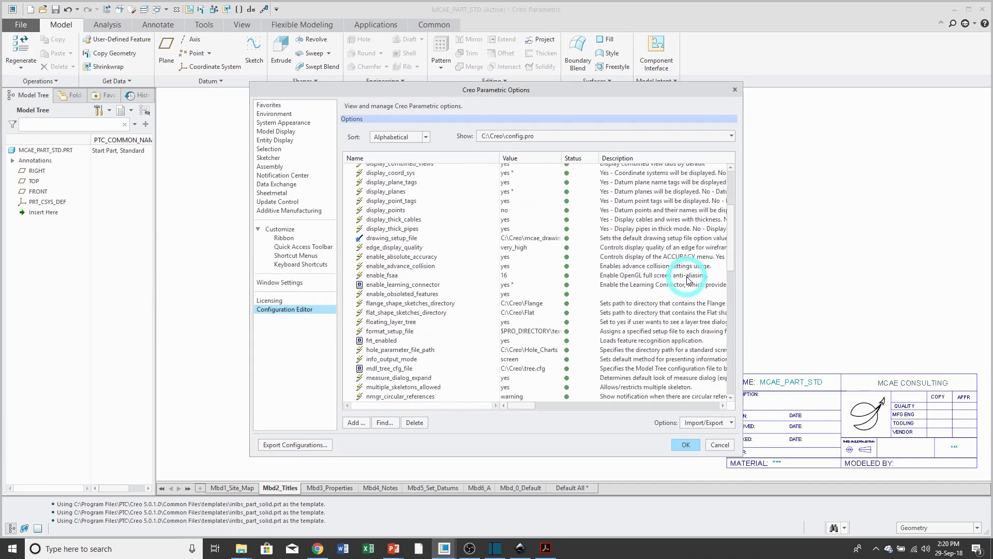
{"action": "scroll", "scroll_direction": "down", "scroll_amount": 3}
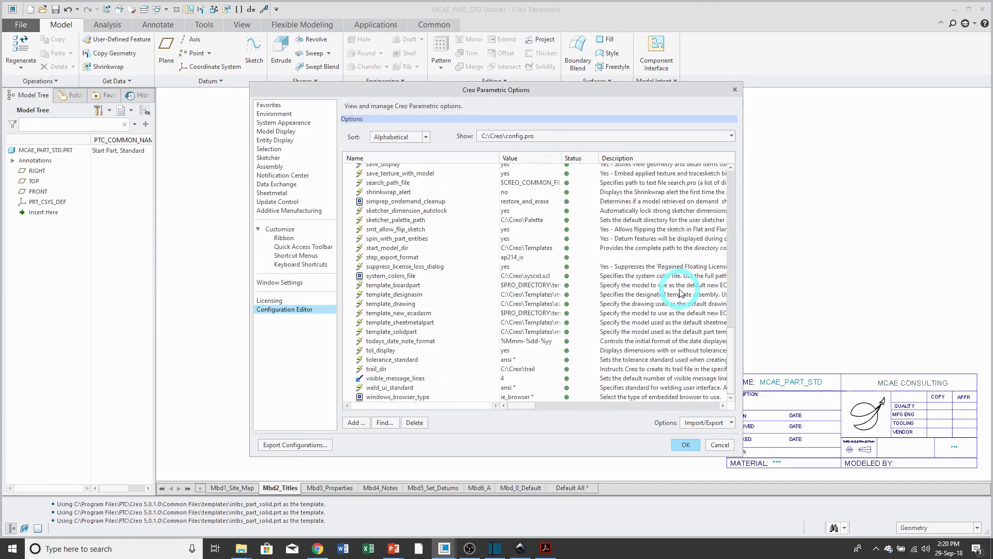
{"action": "mouse_move", "coordinate": [465, 327]}
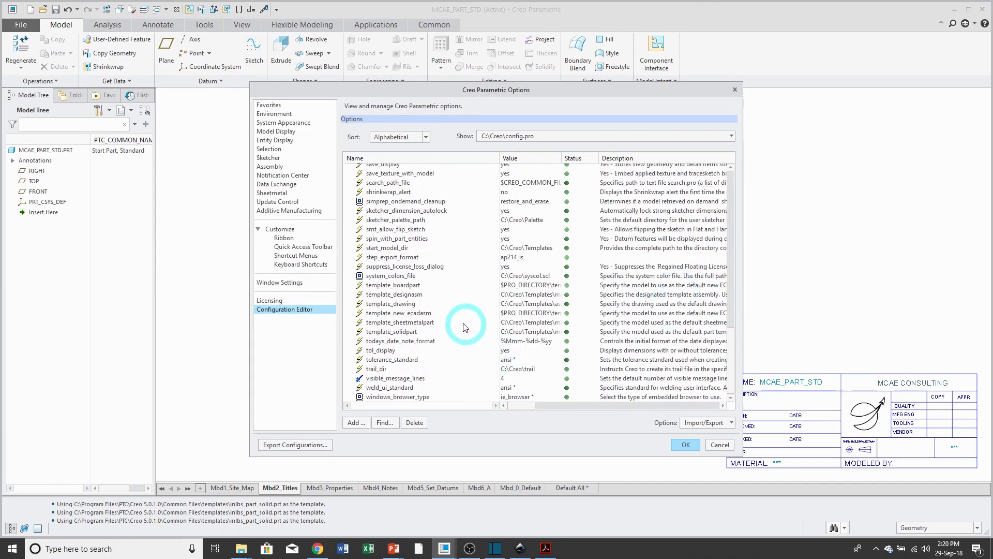
{"action": "left_click", "coordinate": [393, 294]}
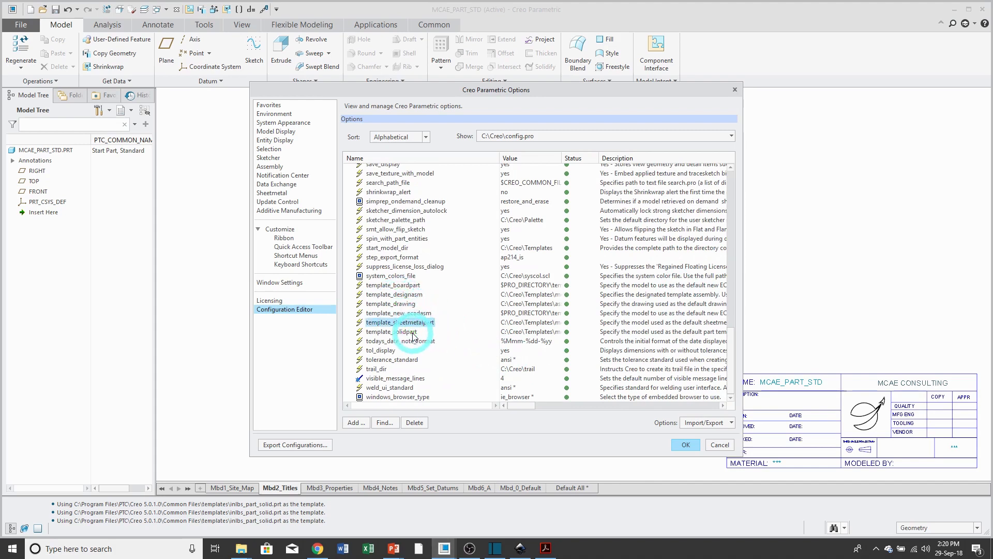
{"action": "left_click", "coordinate": [391, 331]}
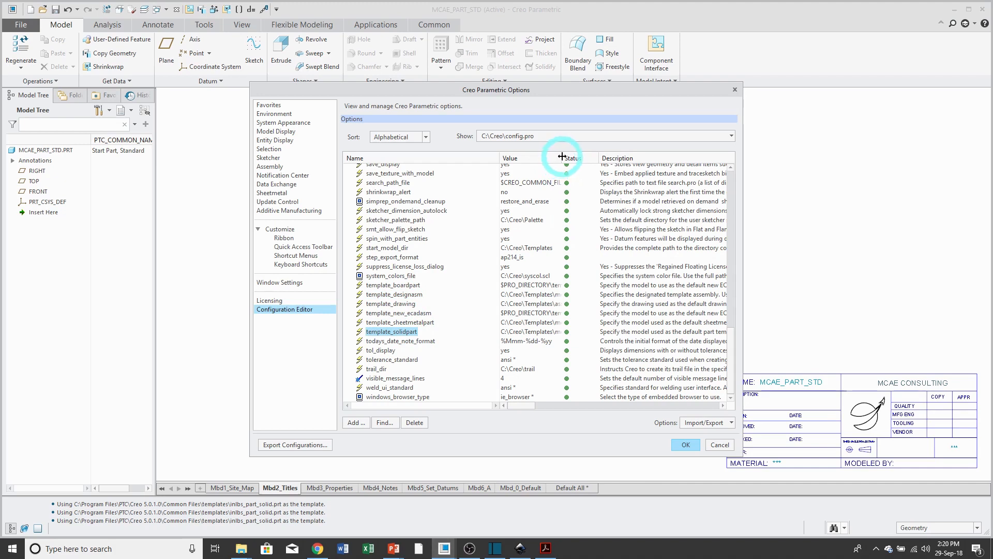